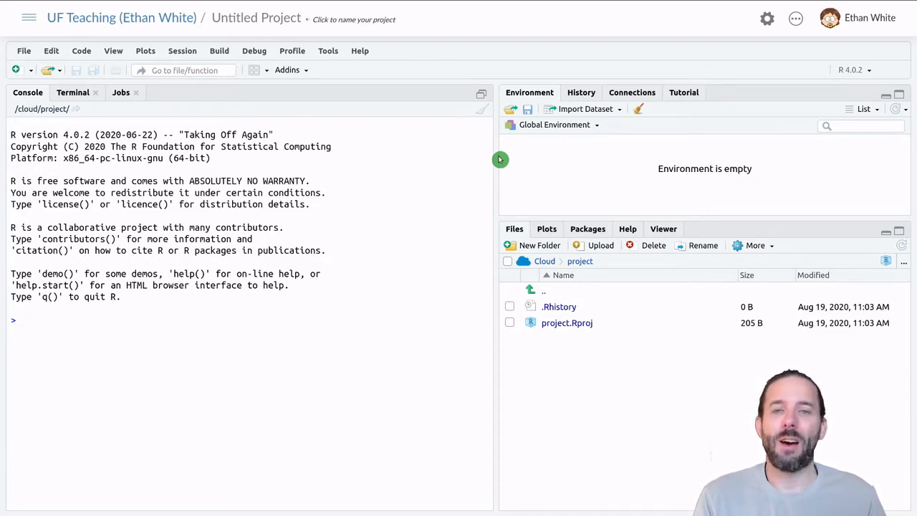
mouse_move(458, 215)
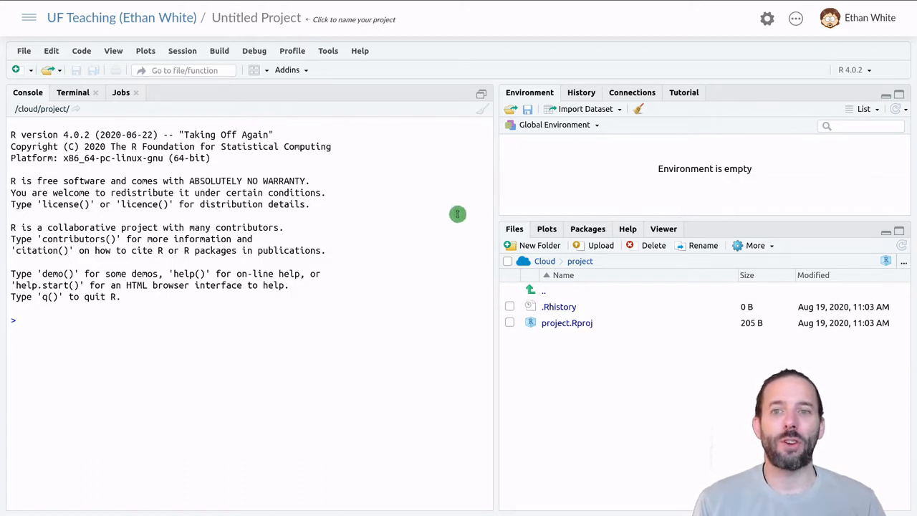
mouse_move(295, 207)
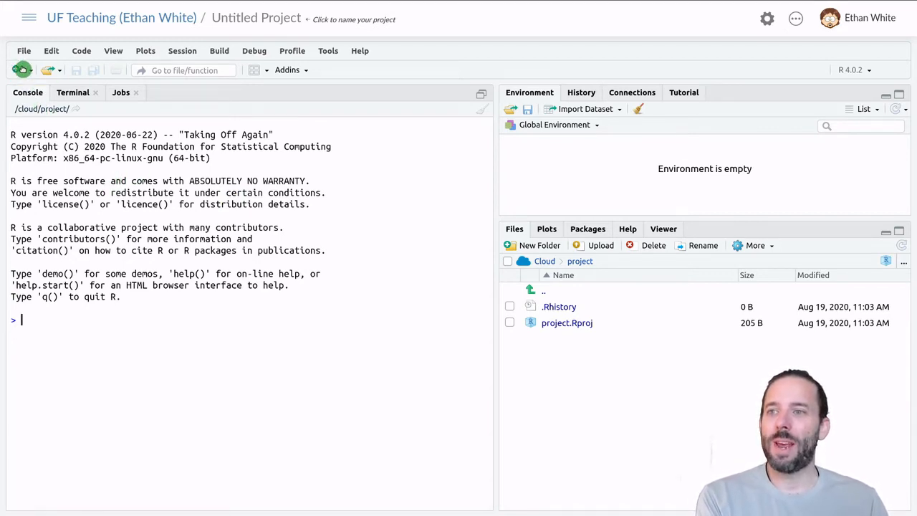
Step: Start a new blank R script from the New File menu
left_click(17, 69)
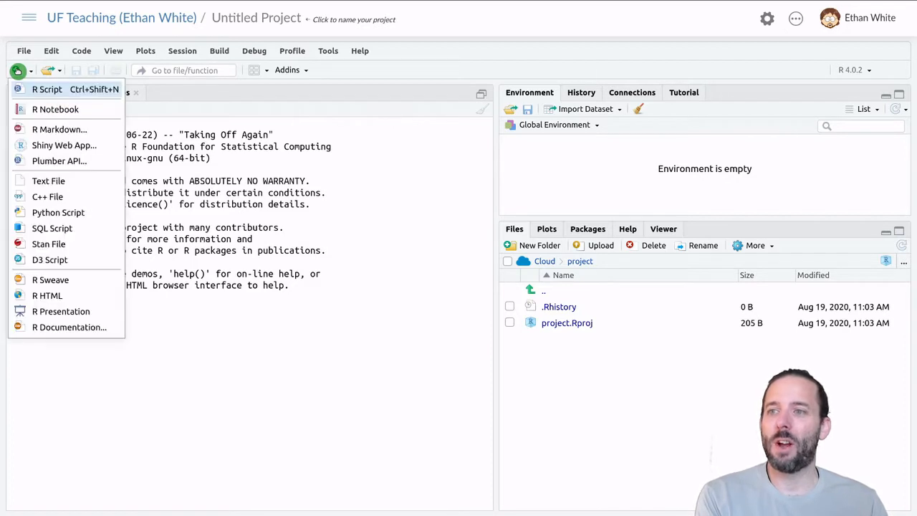
left_click(46, 88)
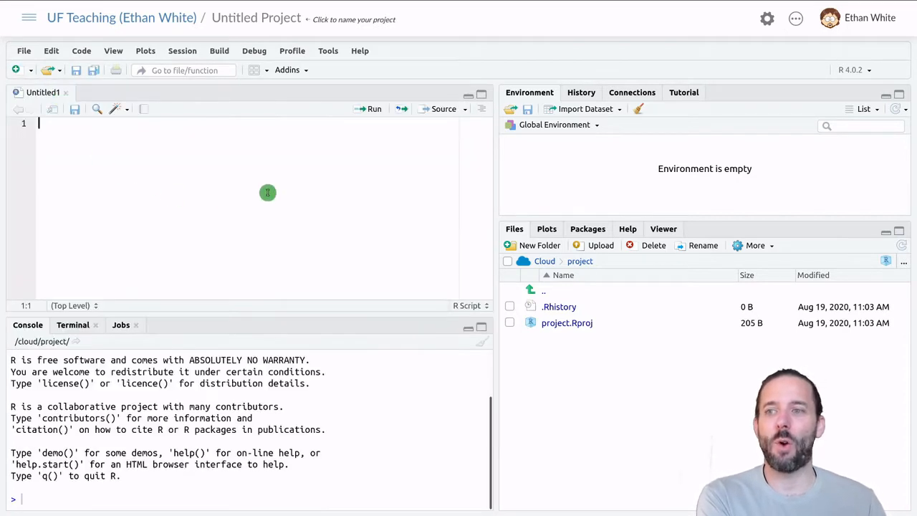
mouse_move(160, 203)
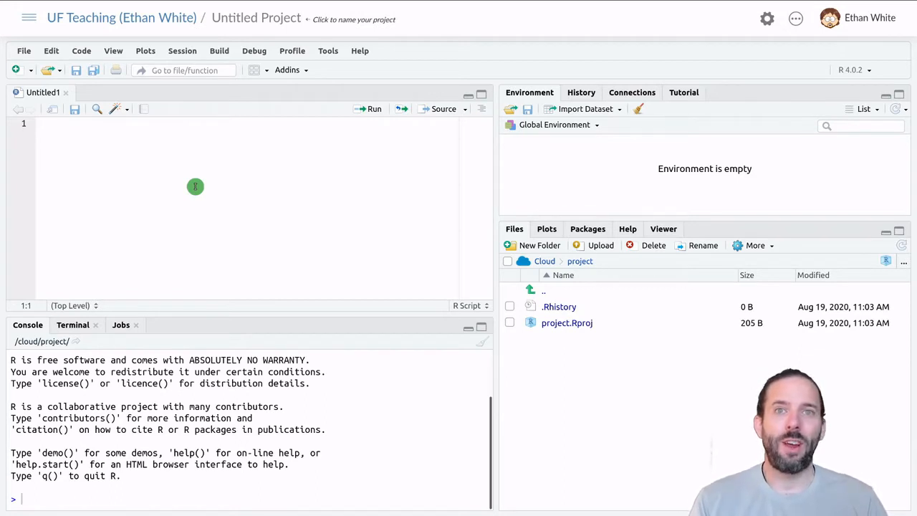
Step: Enter 2 + 2 on line 1 and run it so the console returns 4
type("2 +")
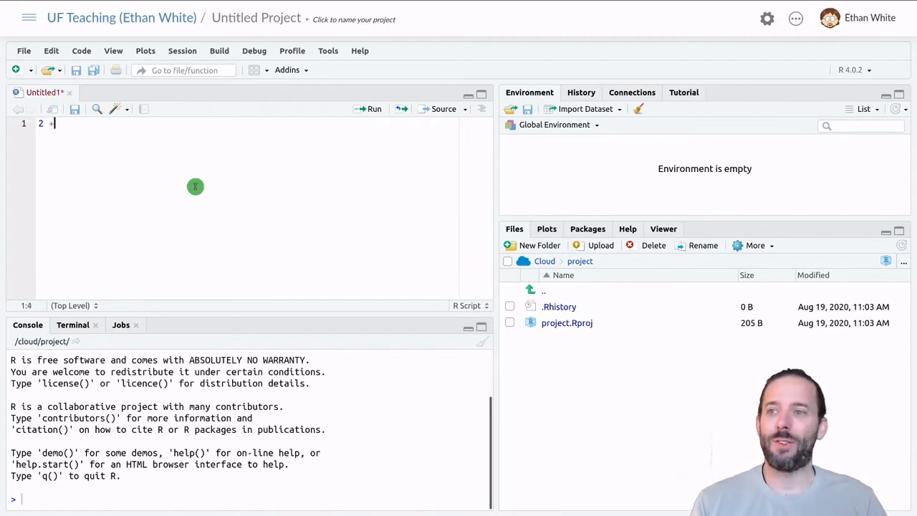
type("2")
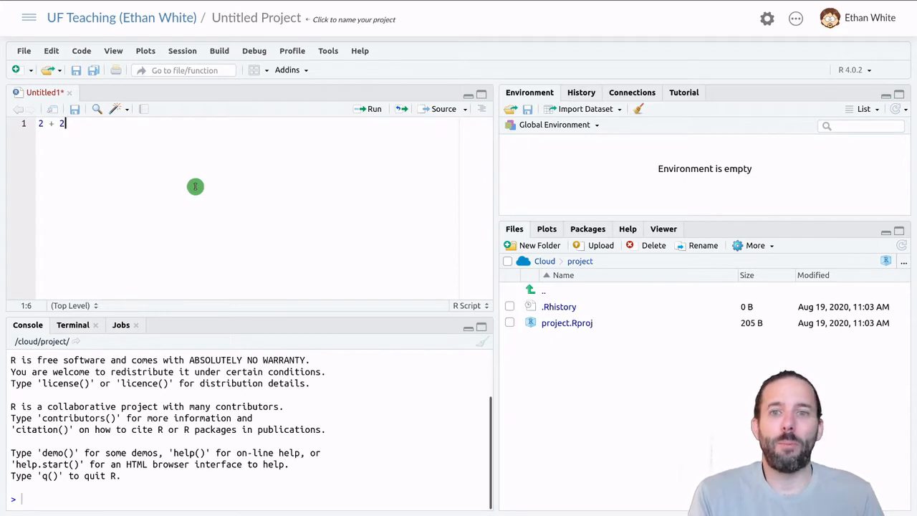
mouse_move(221, 188)
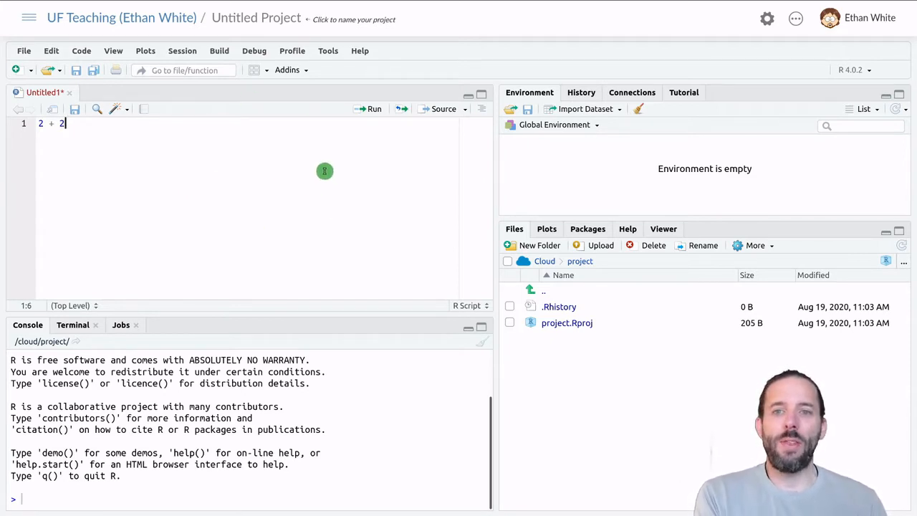
mouse_move(372, 109)
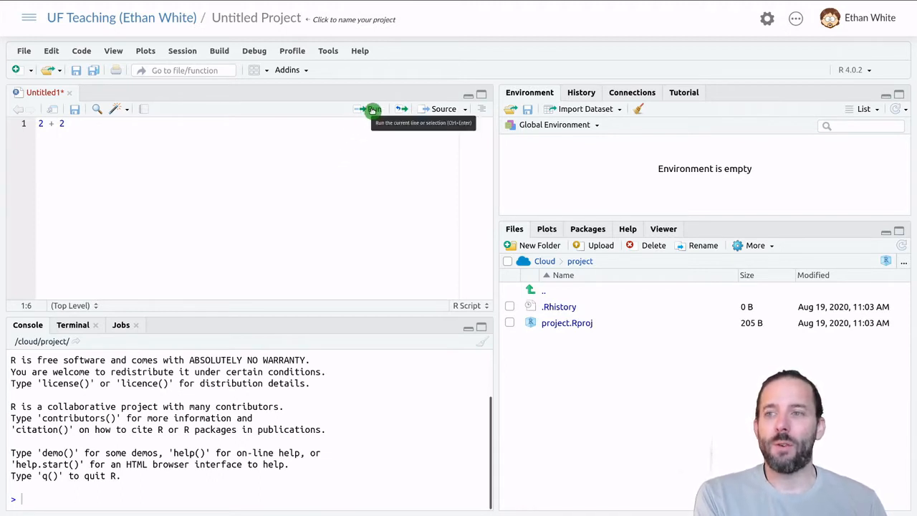
left_click(373, 108)
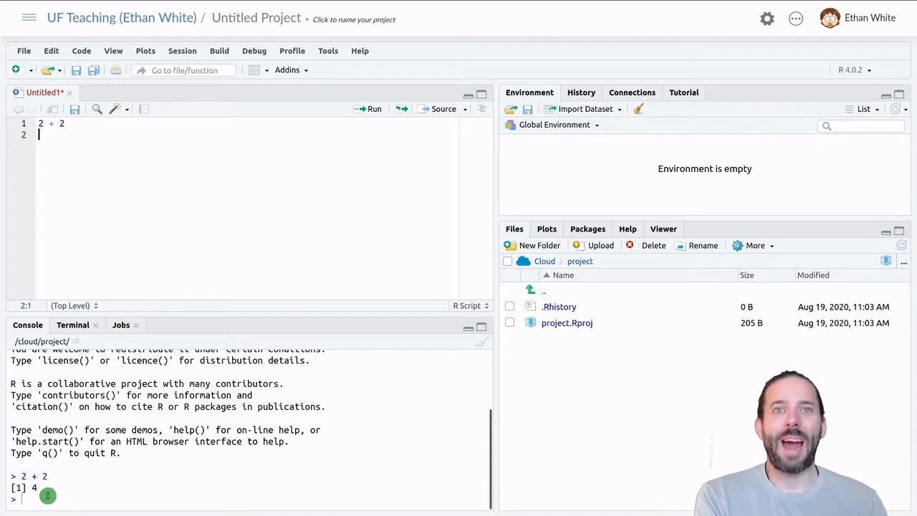
mouse_move(60, 504)
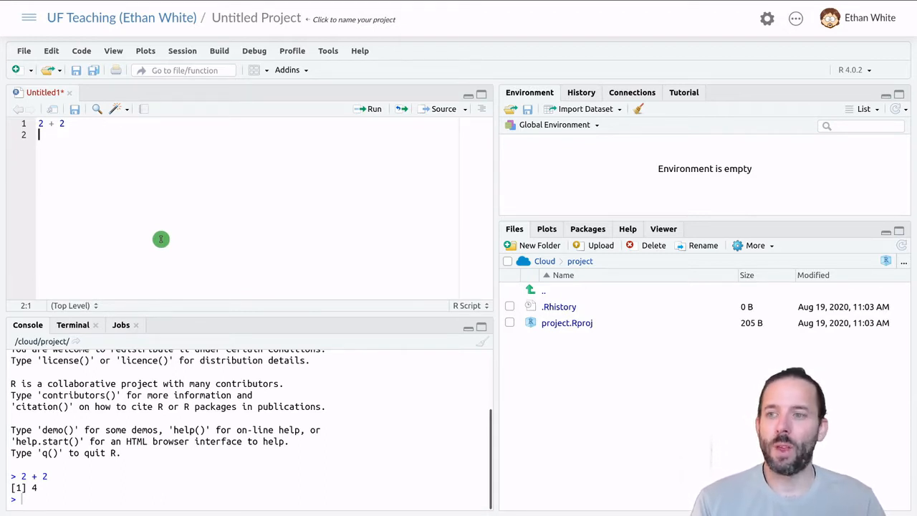
Step: Add and run the lines 50 and 50 / 1000, giving 50 and 0.05
key("Return")
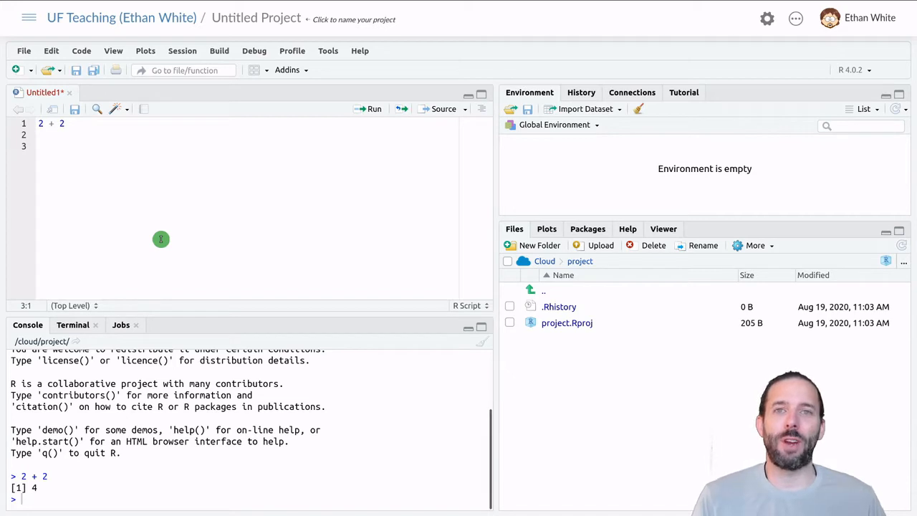
type("50")
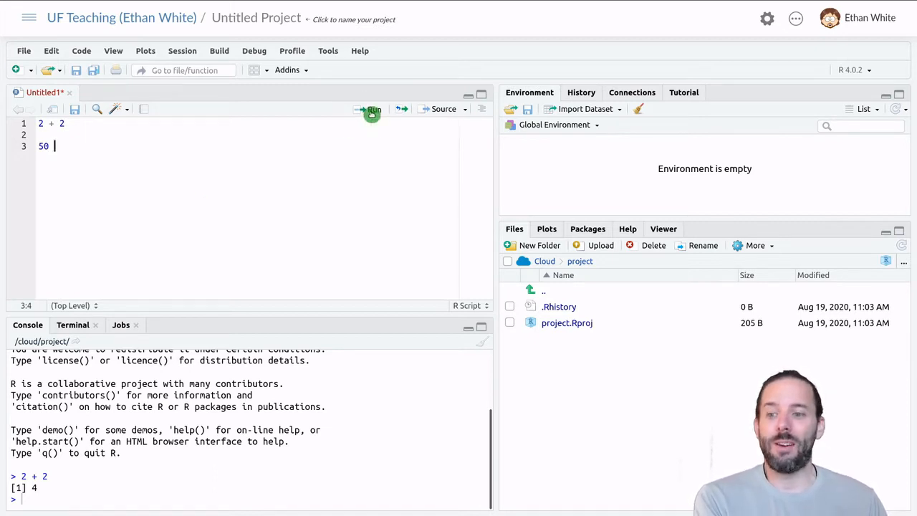
left_click(373, 109)
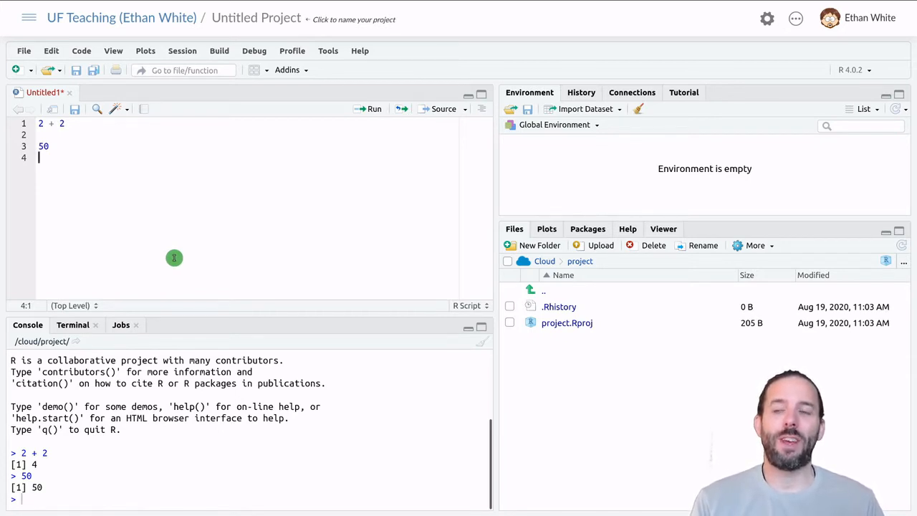
type("50")
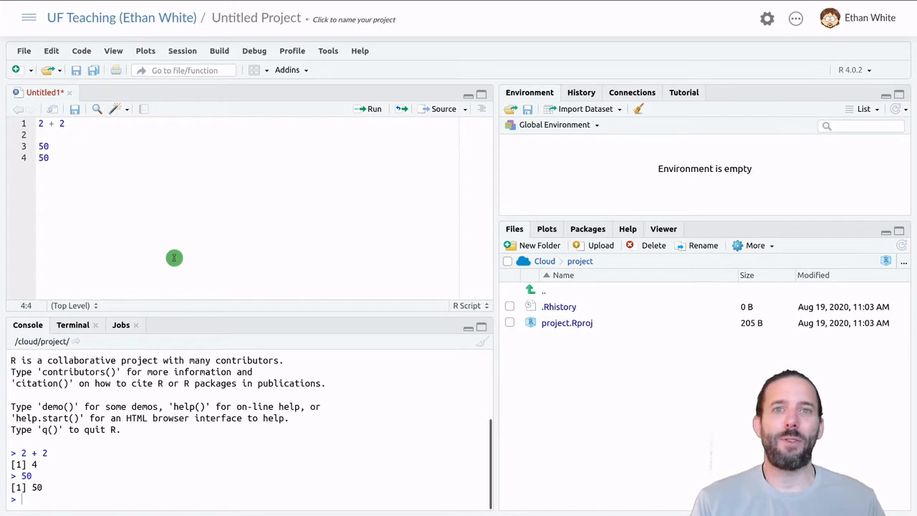
type("/ 1000")
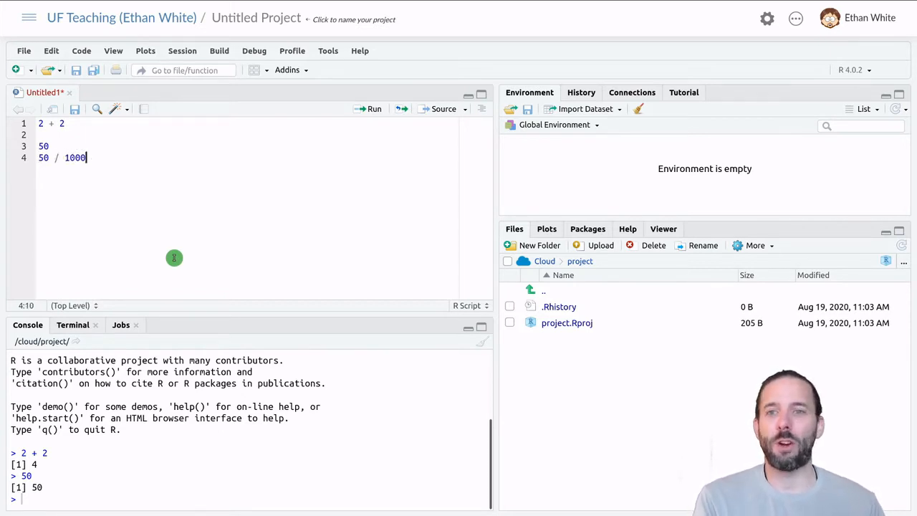
left_click(374, 109)
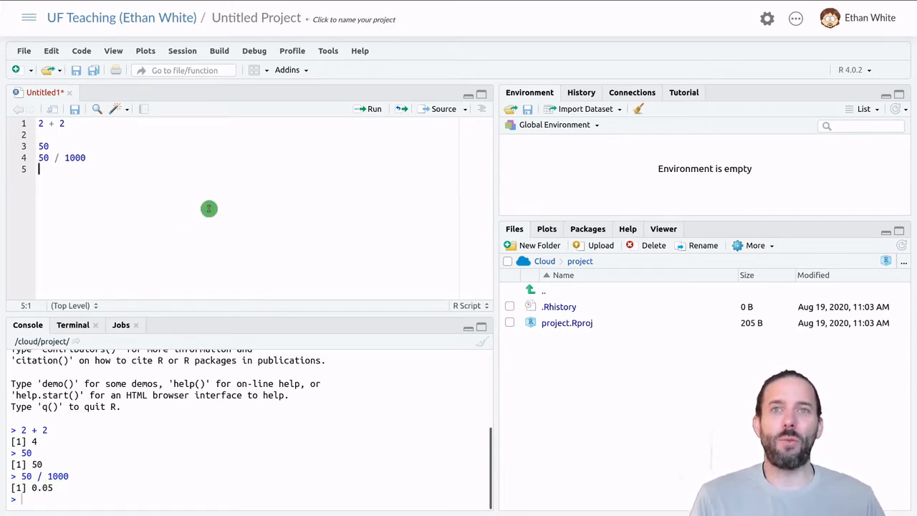
Step: Add the line 50 / 1000 * 2.2 below them
type("50")
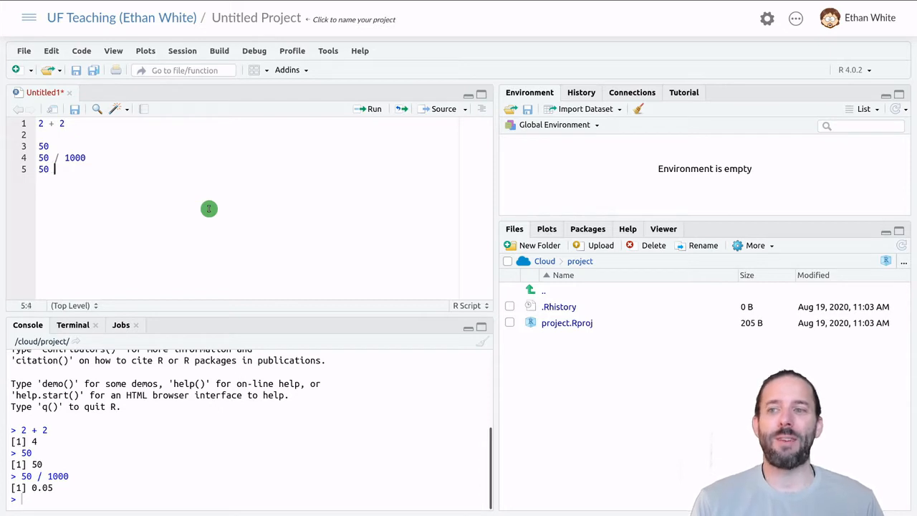
type("/ 1000")
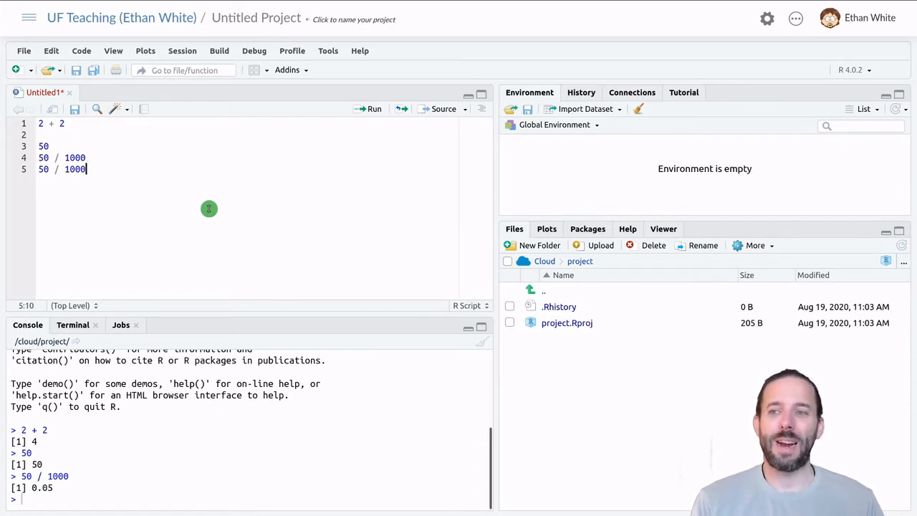
type("* 2.2")
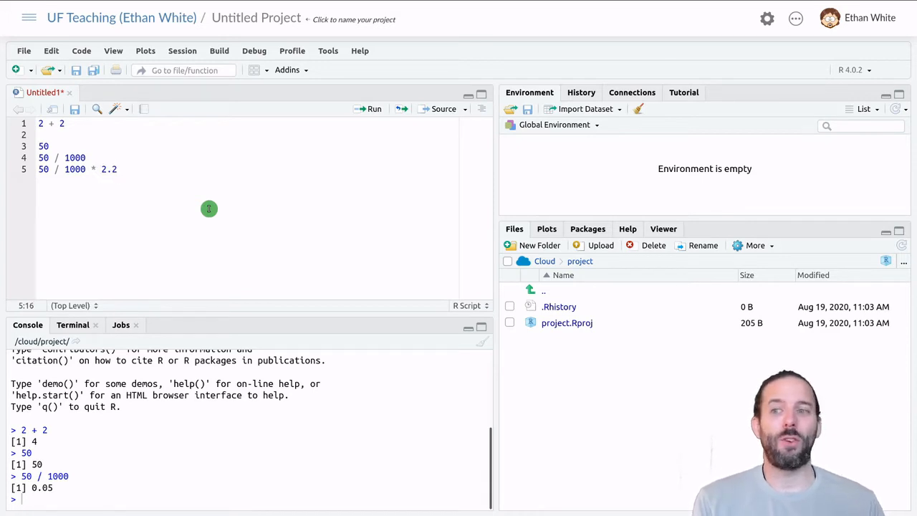
mouse_move(372, 109)
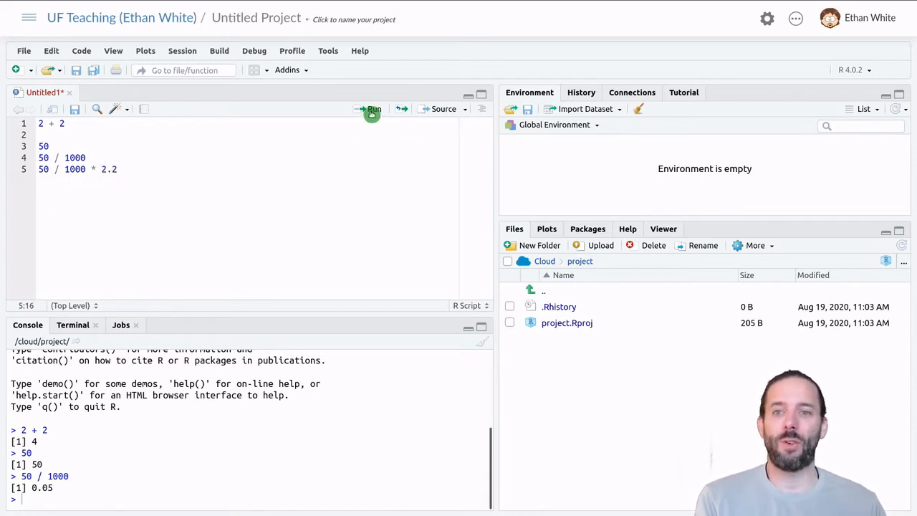
Step: Run 50 / 1000 * 2.2 for 0.11, then rerun lines 3–5 giving 50, 0.05 and 0.11
left_click(372, 109)
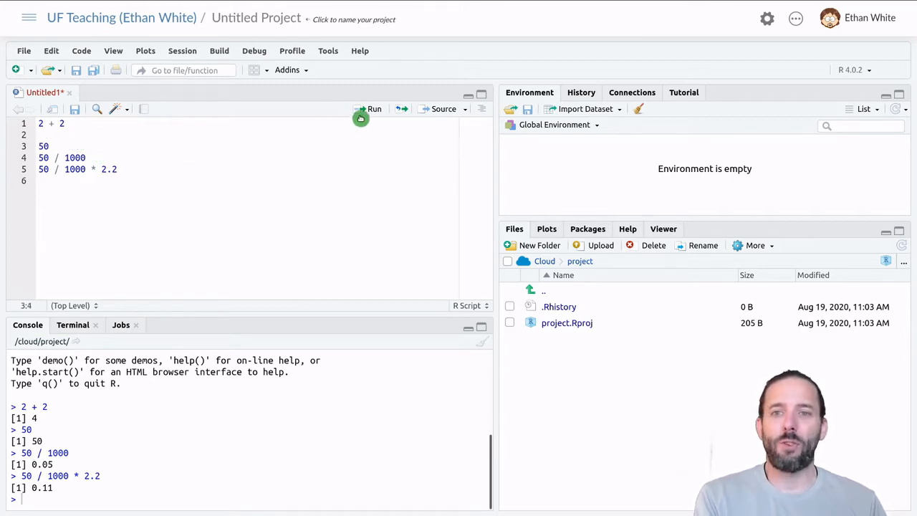
left_click(374, 109)
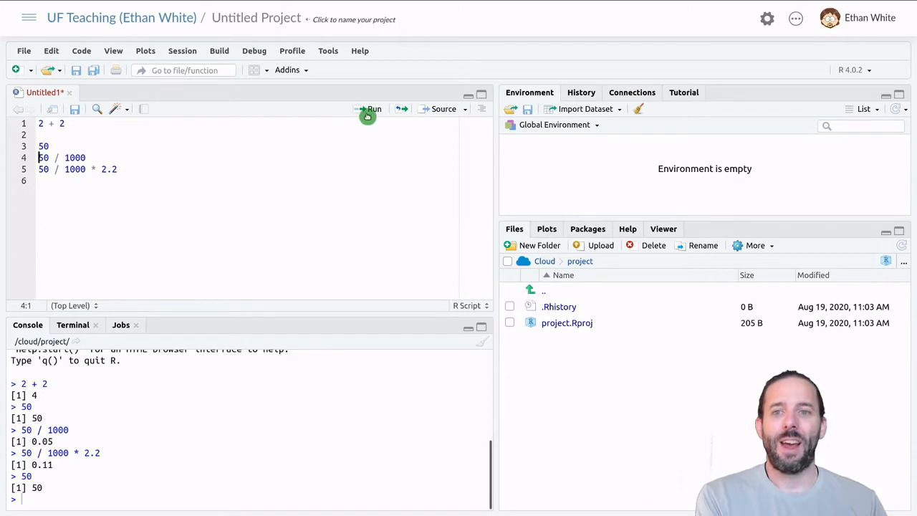
left_click(370, 109)
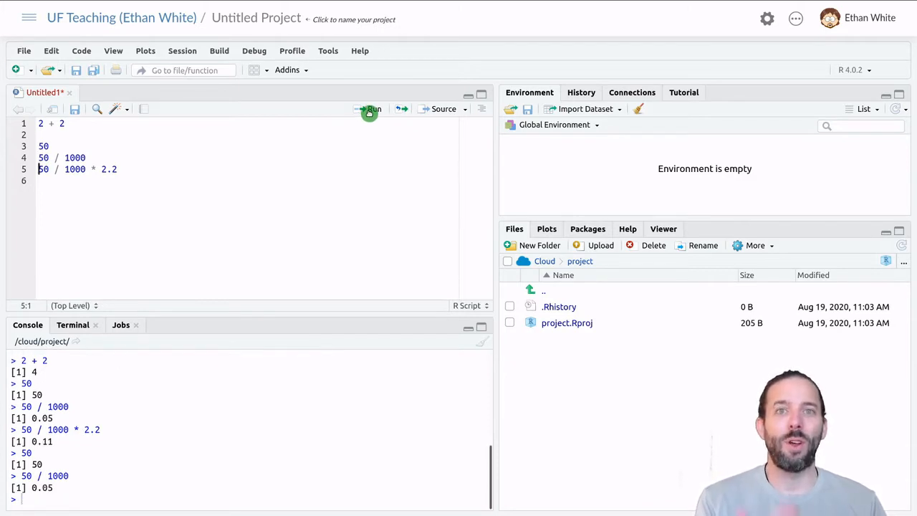
left_click(370, 108)
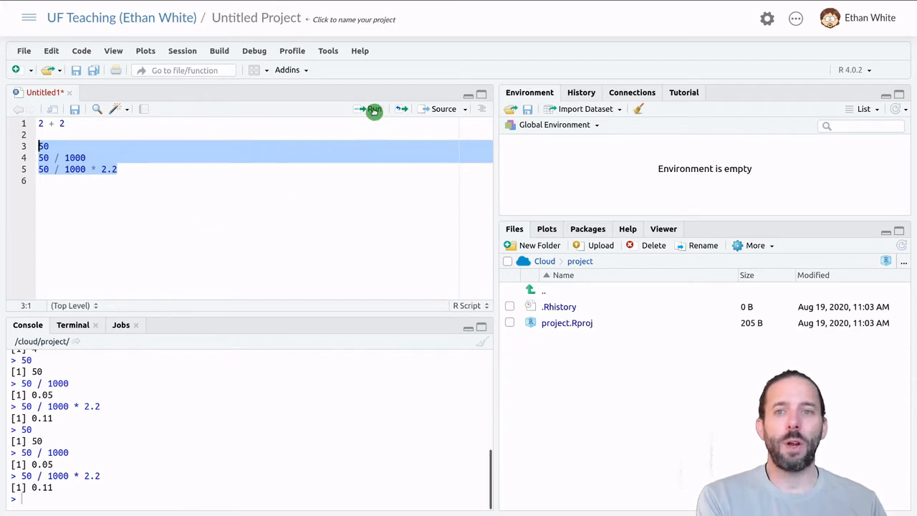
mouse_move(373, 109)
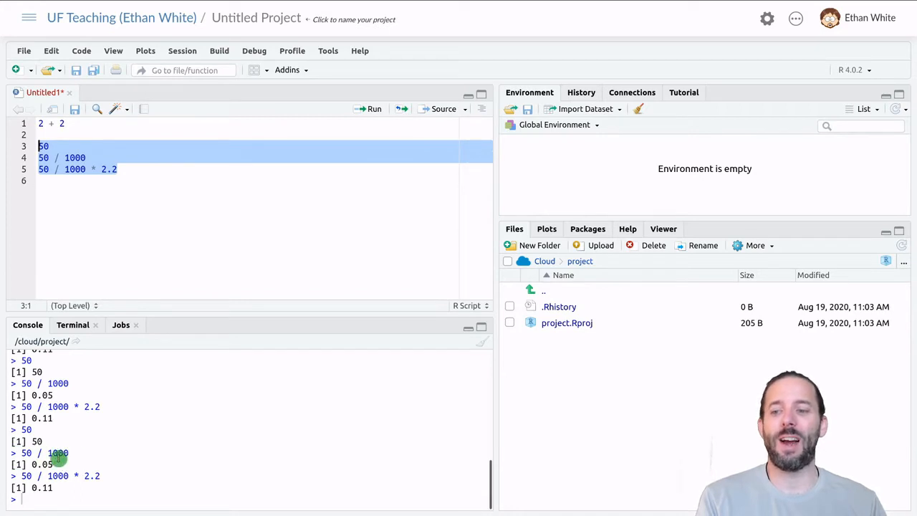
mouse_move(98, 476)
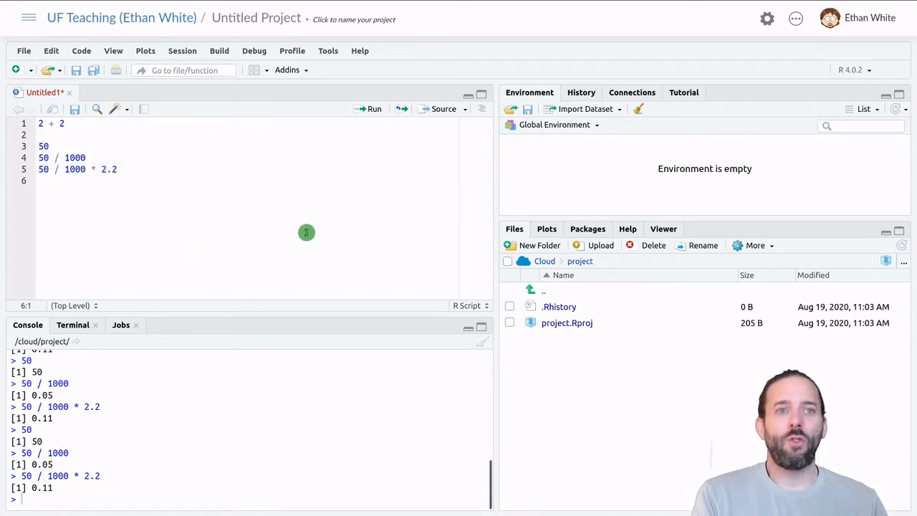
mouse_move(379, 149)
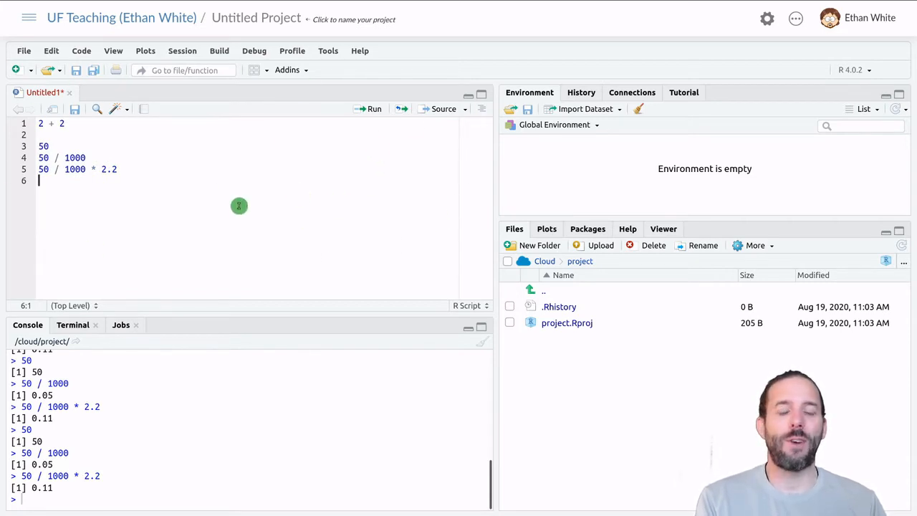
mouse_move(444, 109)
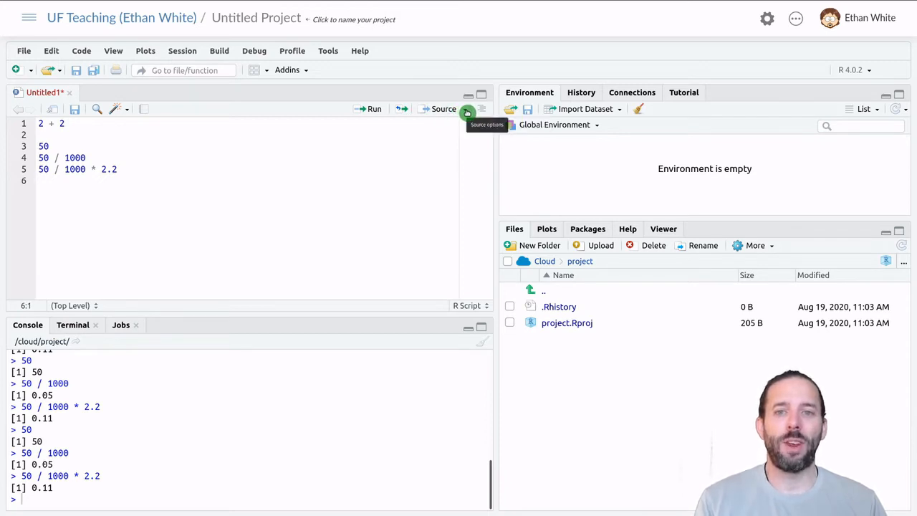
Step: Source the whole script with echo, printing 4, 50, 0.05 and 0.11
left_click(467, 109)
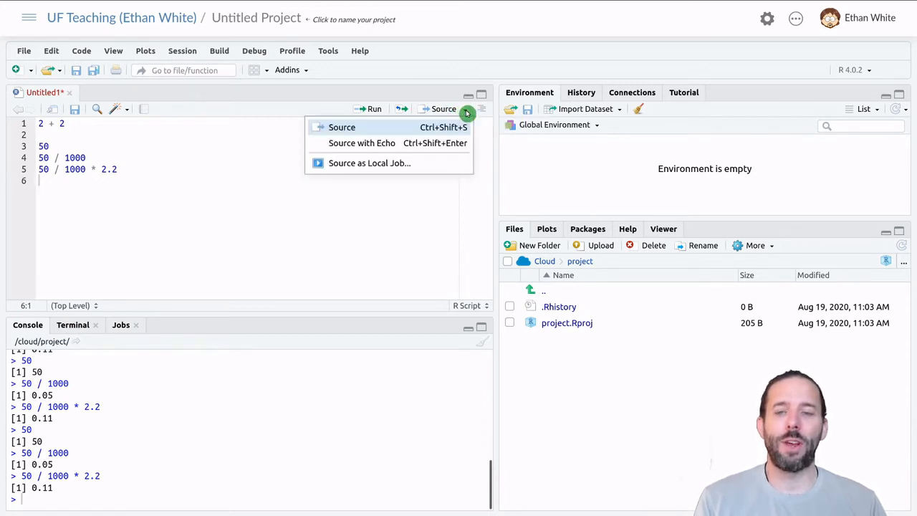
mouse_move(361, 143)
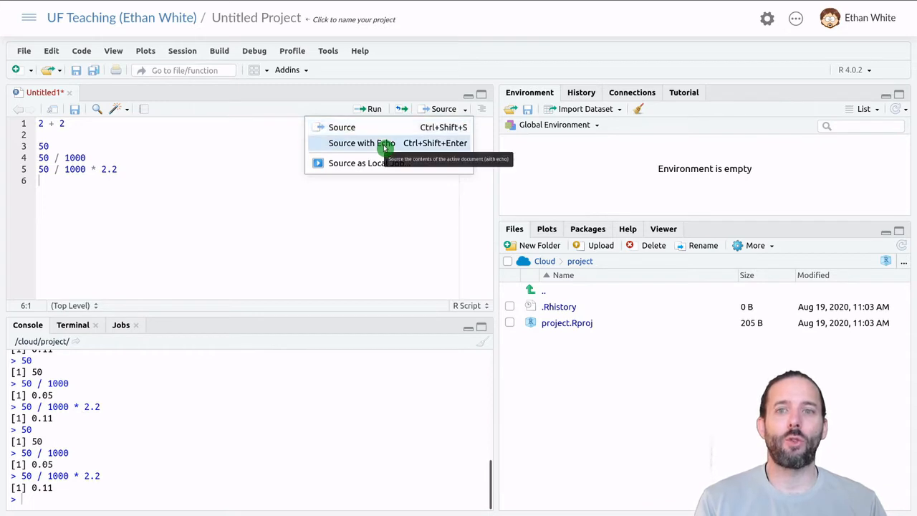
left_click(361, 143)
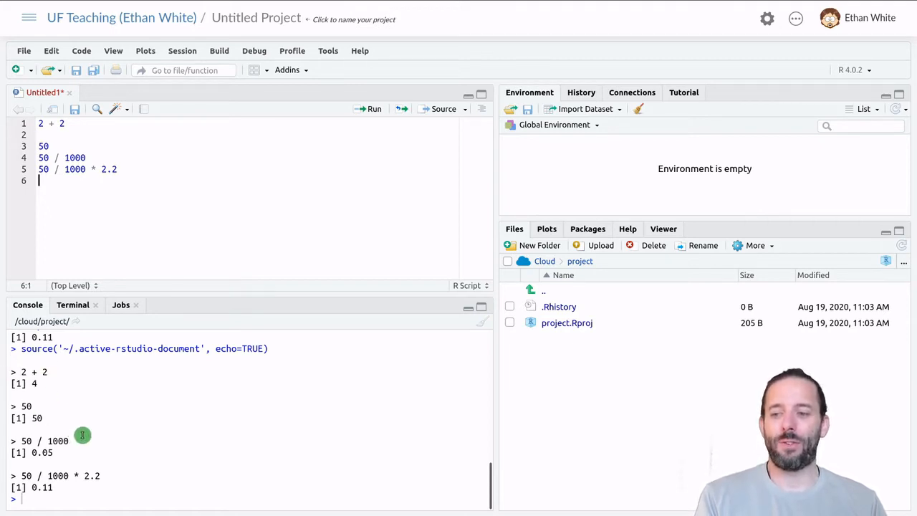
mouse_move(430, 331)
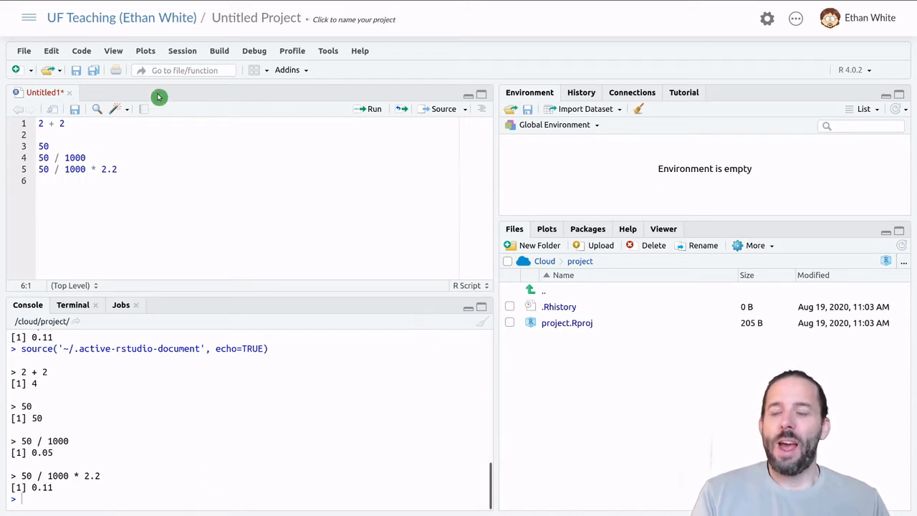
mouse_move(222, 172)
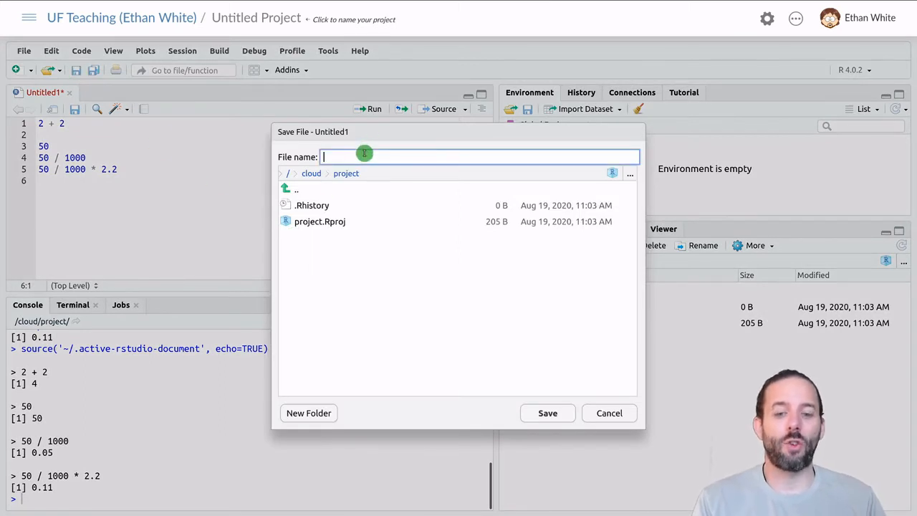
Step: Name the script krat_weight_analysis and save it to the project folder
type("kr")
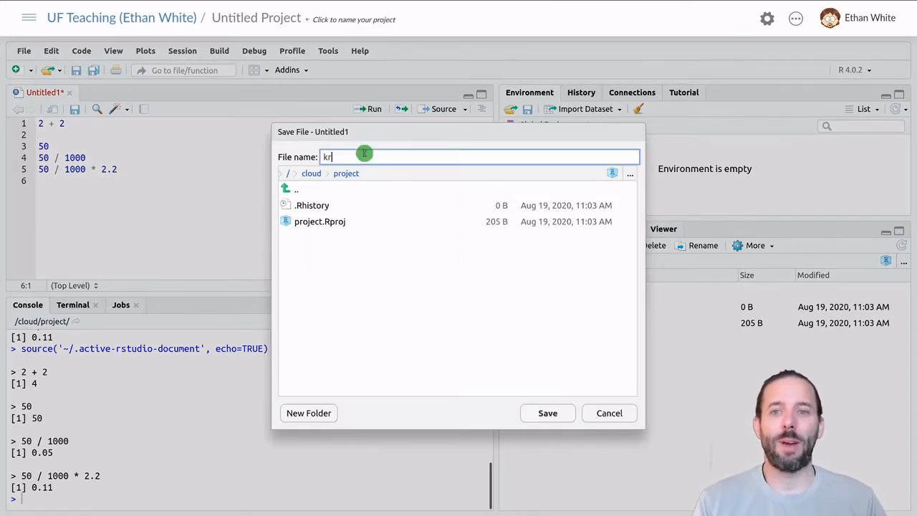
type("at_")
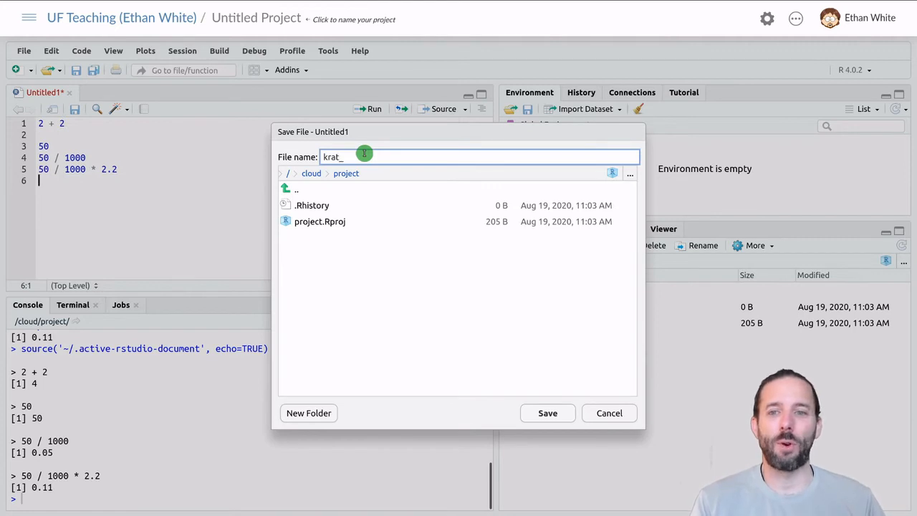
type("weight_analysis")
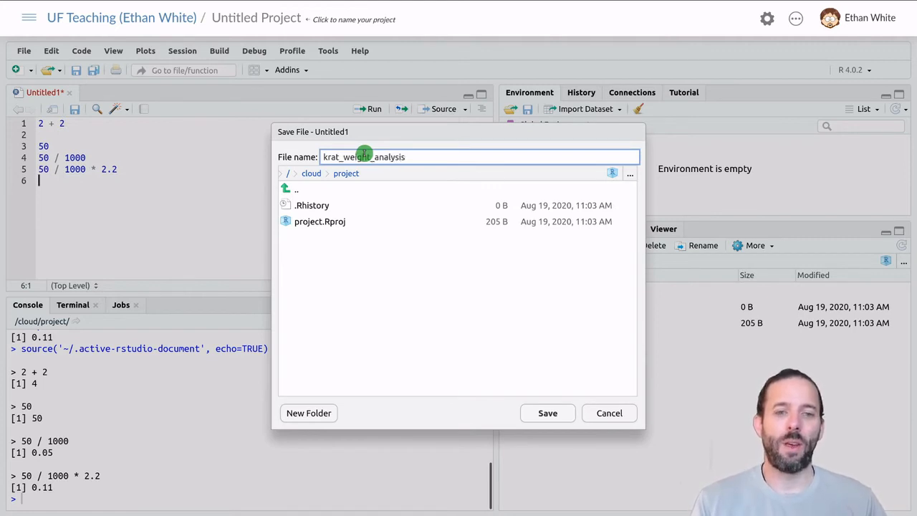
left_click(548, 413)
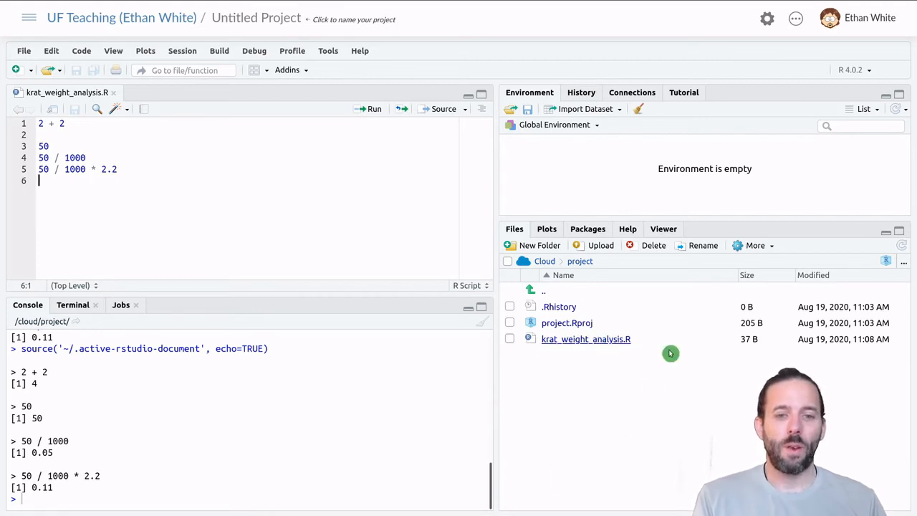
mouse_move(562, 364)
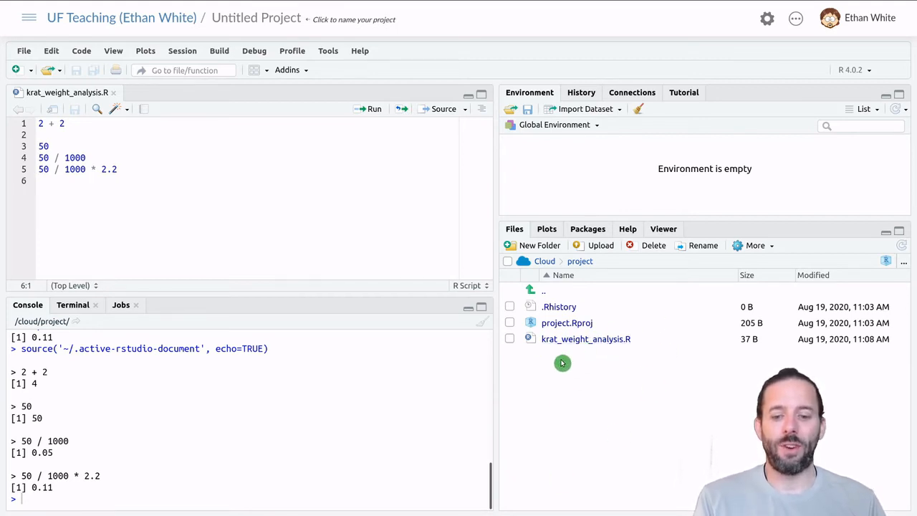
mouse_move(154, 169)
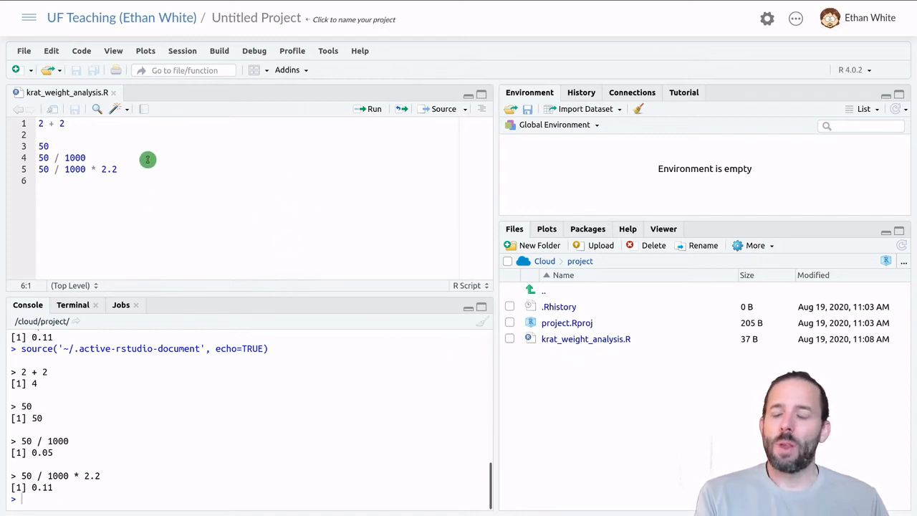
mouse_move(167, 155)
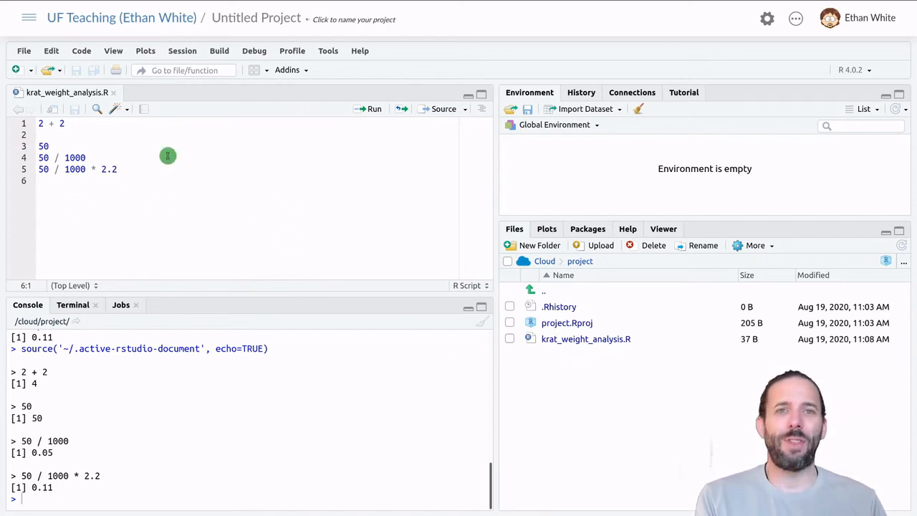
mouse_move(155, 183)
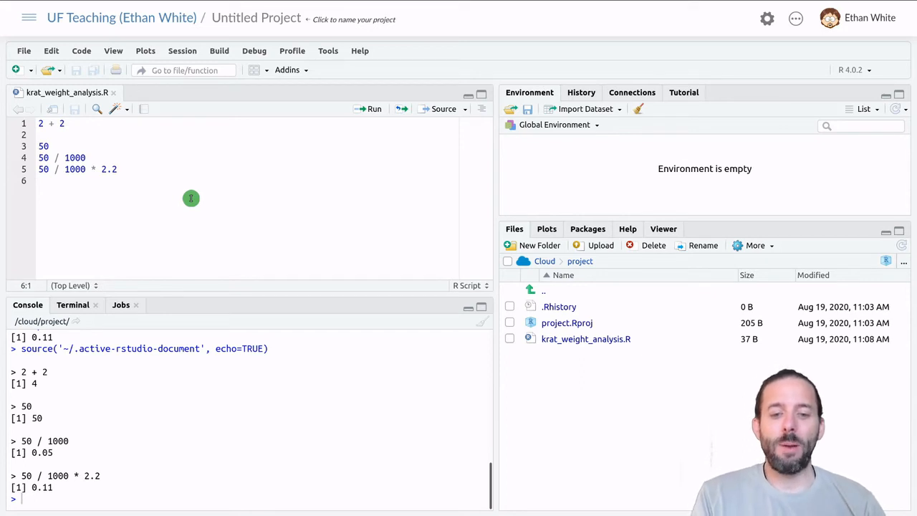
mouse_move(160, 234)
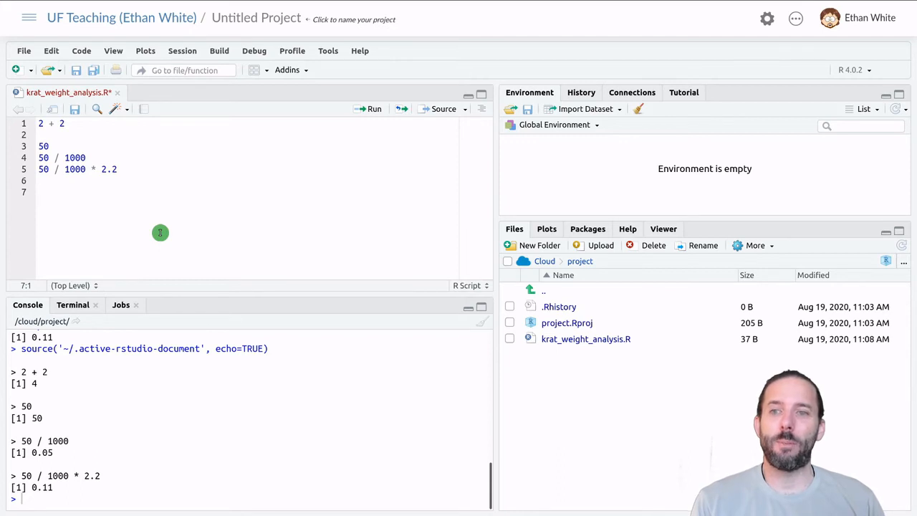
Step: Write the assignment weight_g <- 50 on line 7
type("we")
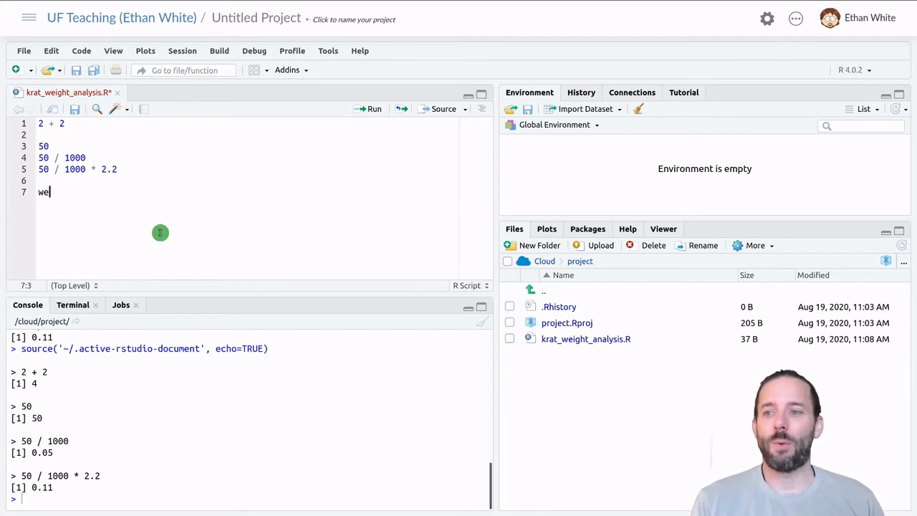
type("ight_g")
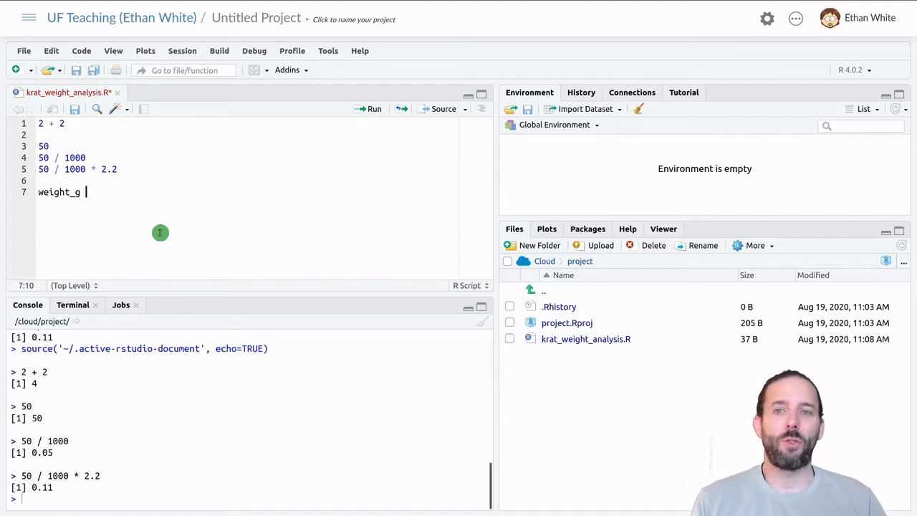
type("<-")
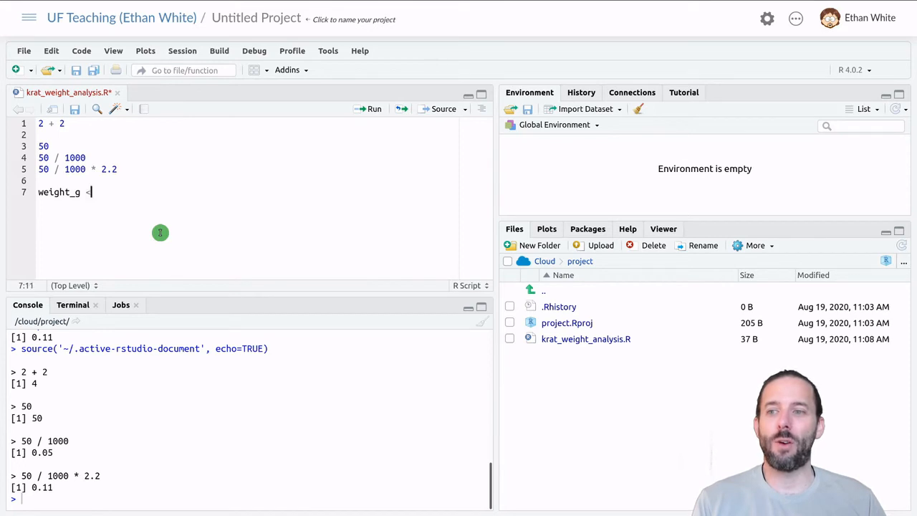
type("<-")
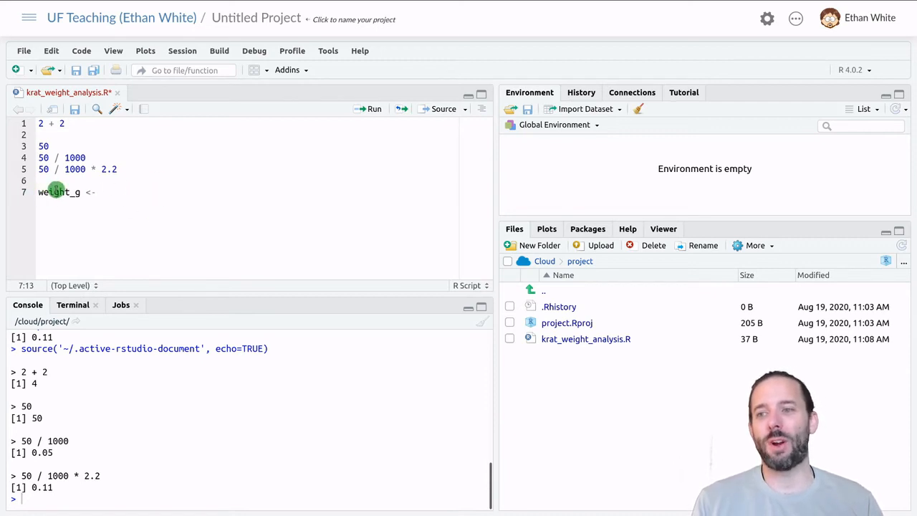
mouse_move(295, 215)
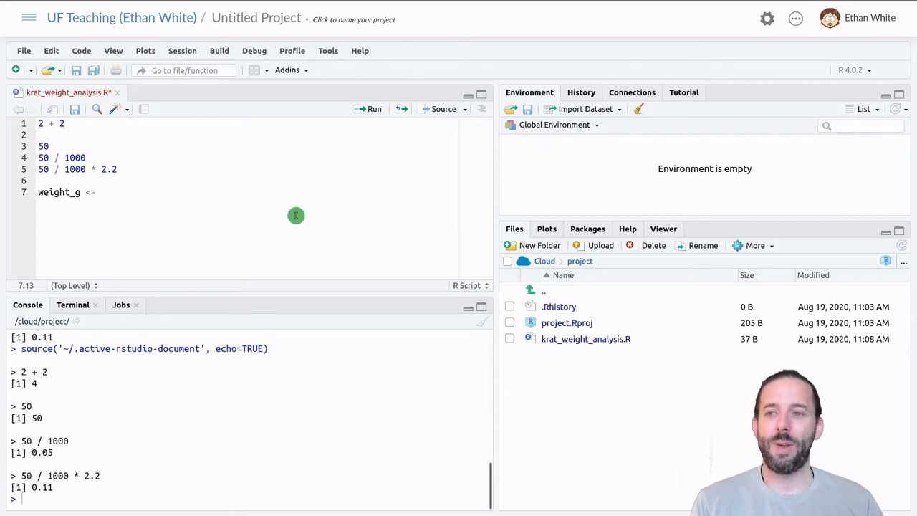
type("50")
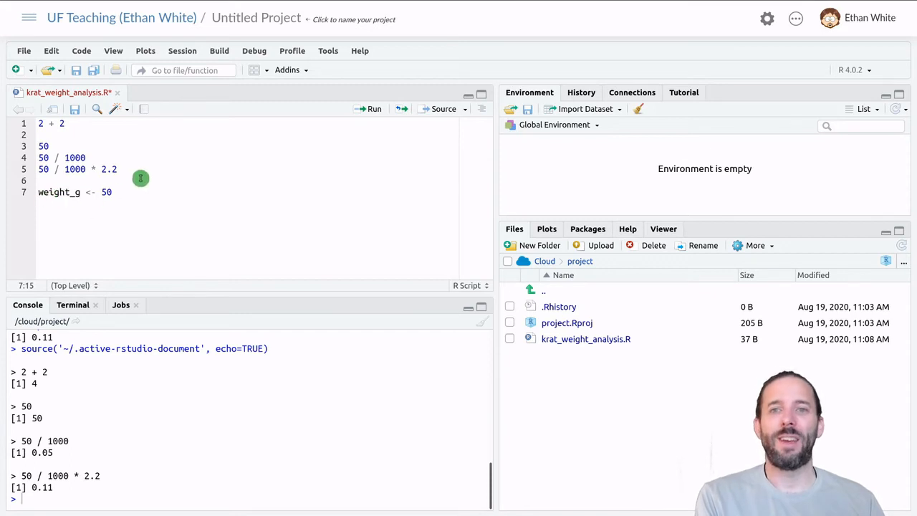
mouse_move(224, 210)
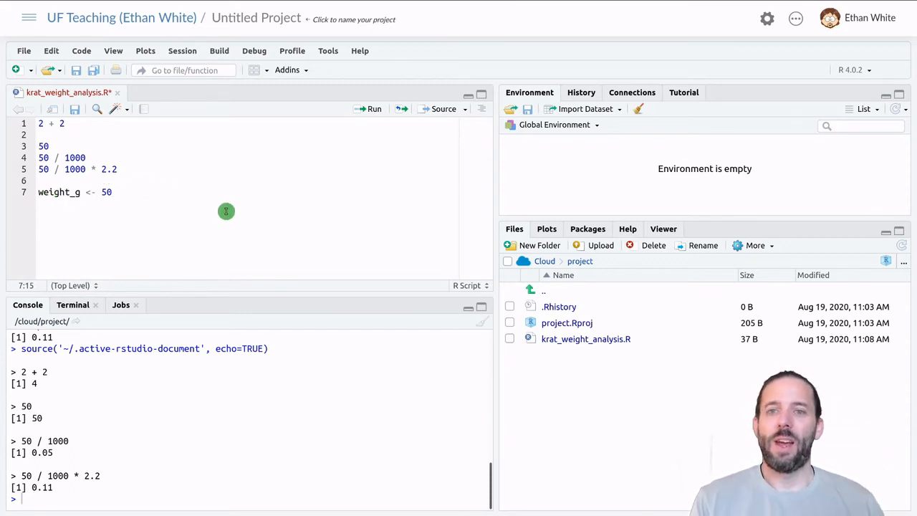
Step: Run weight_g <- 50 so weight_g appears in the Environment pane with value 50
left_click(374, 108)
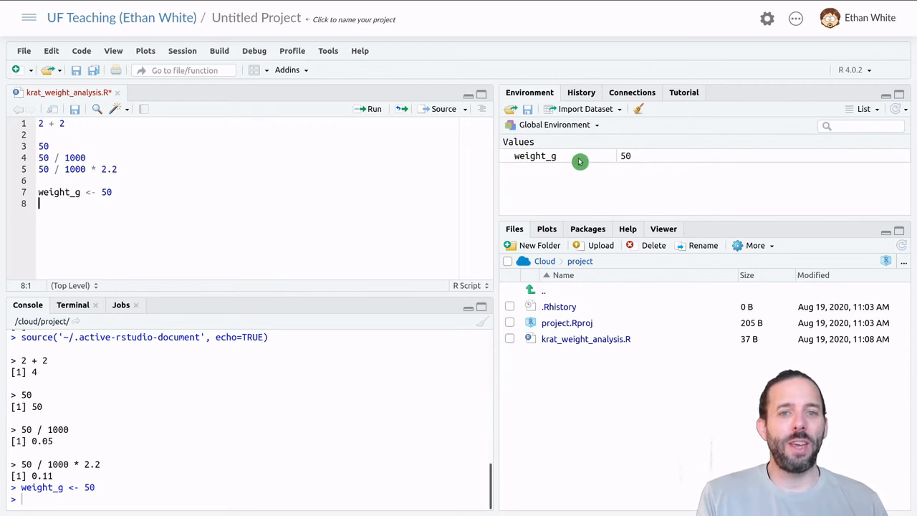
mouse_move(568, 155)
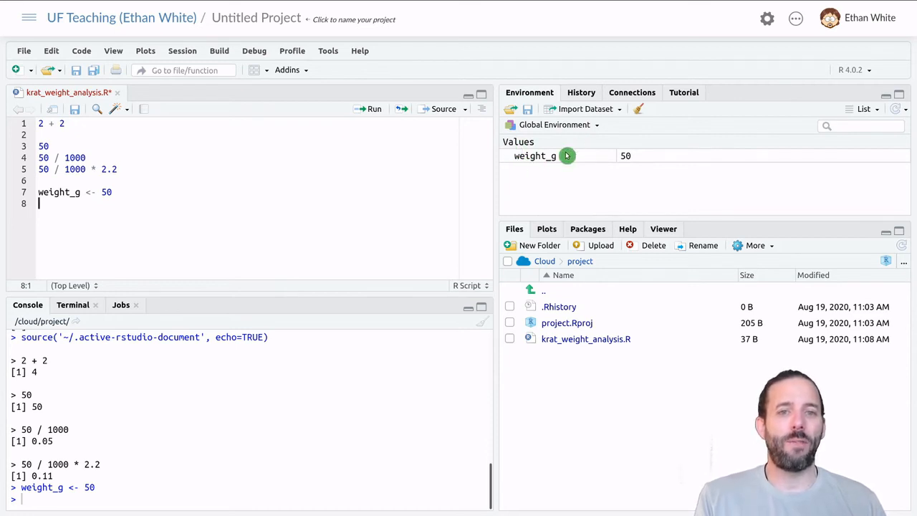
mouse_move(642, 152)
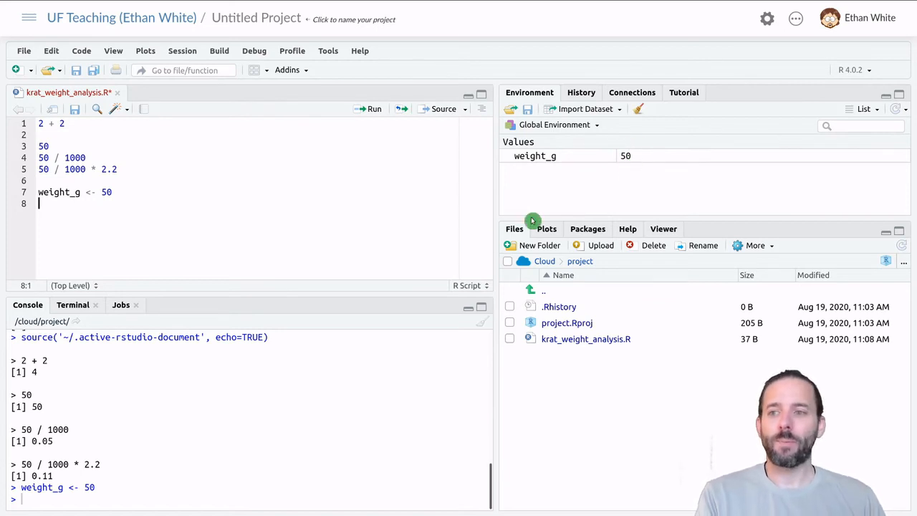
mouse_move(132, 234)
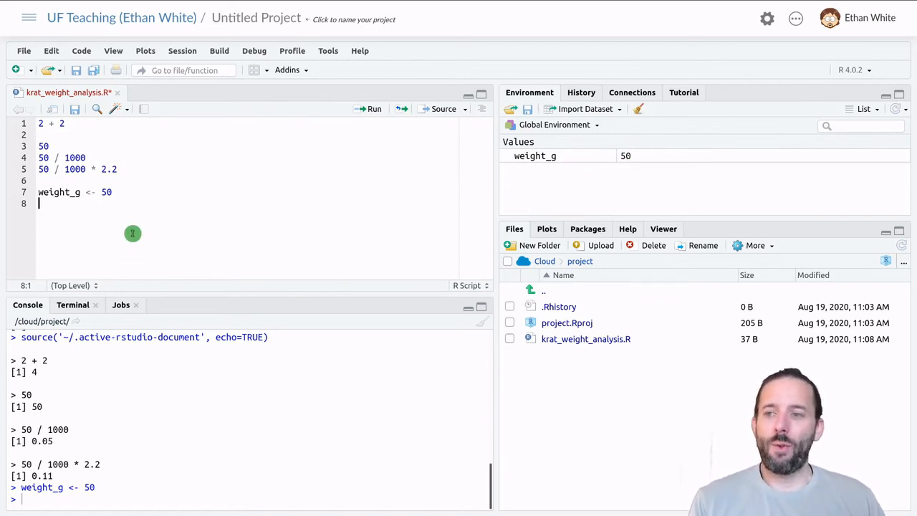
Step: Add a line printing weight_g via autocomplete and run it, showing 50
type("weight_")
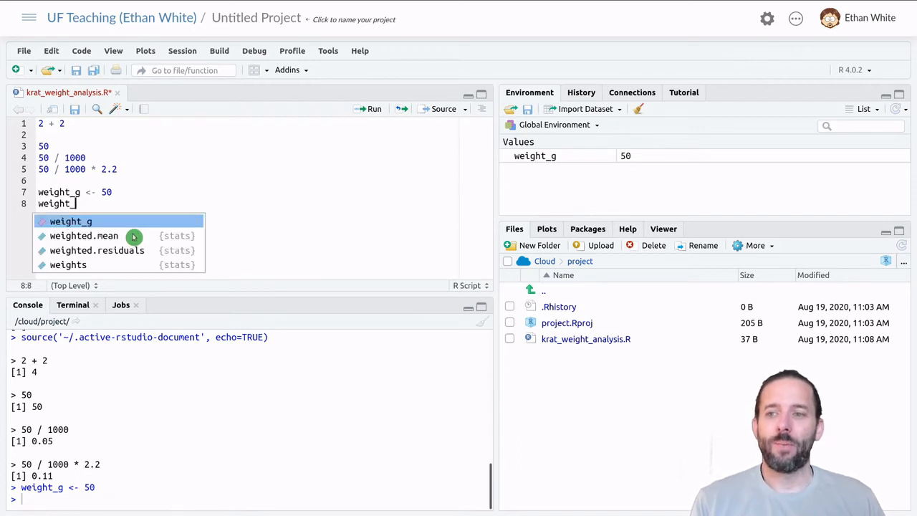
left_click(70, 220)
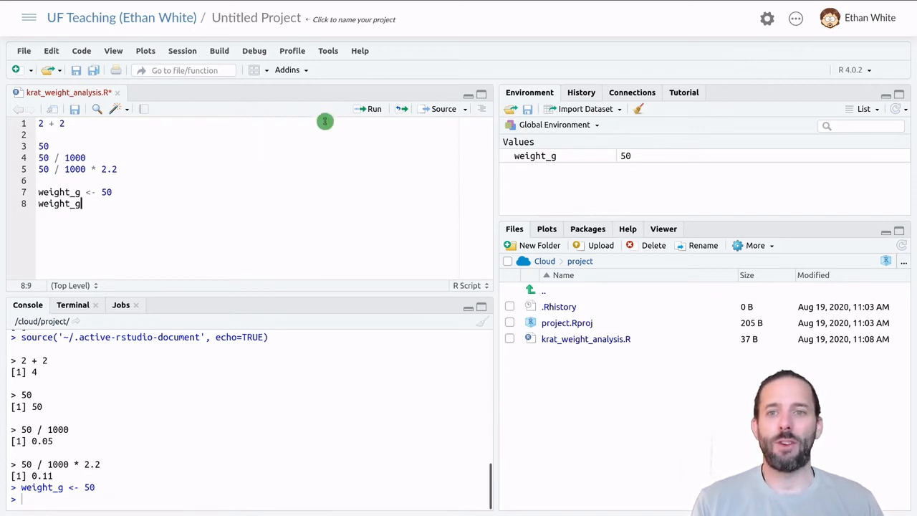
left_click(373, 109)
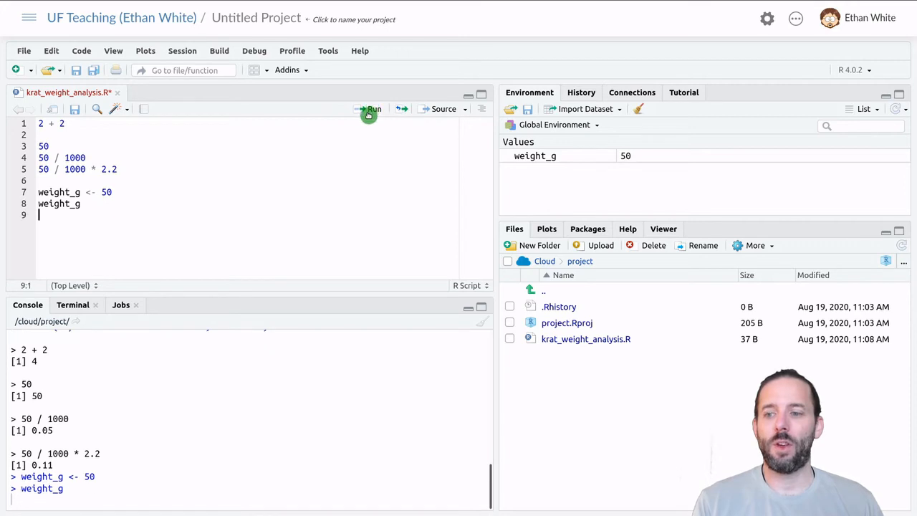
left_click(372, 109)
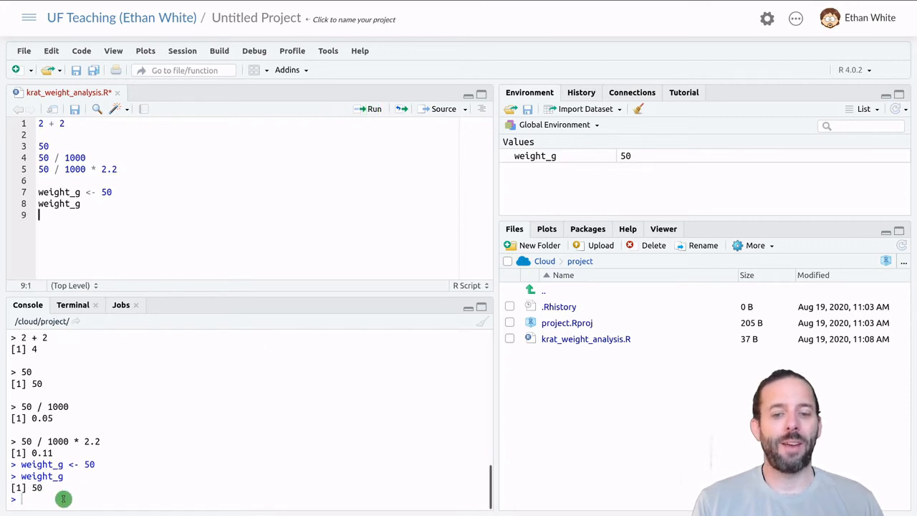
mouse_move(220, 235)
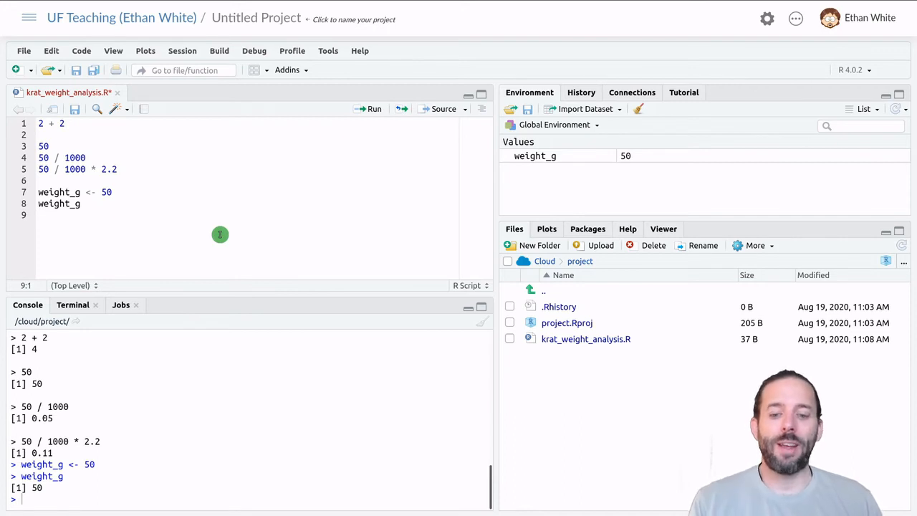
Step: Write weight_g / 1000 * 2.2 on line 9 and run it, printing 0.11
type("weigh")
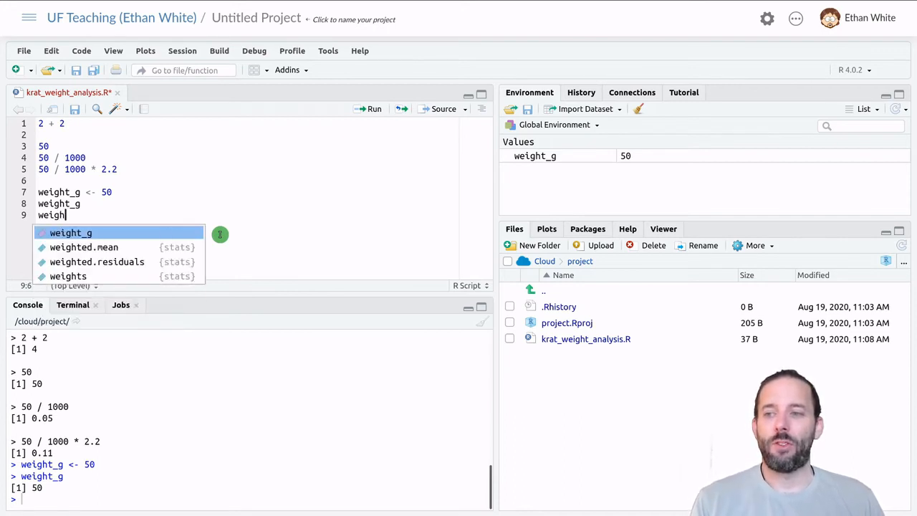
left_click(71, 232)
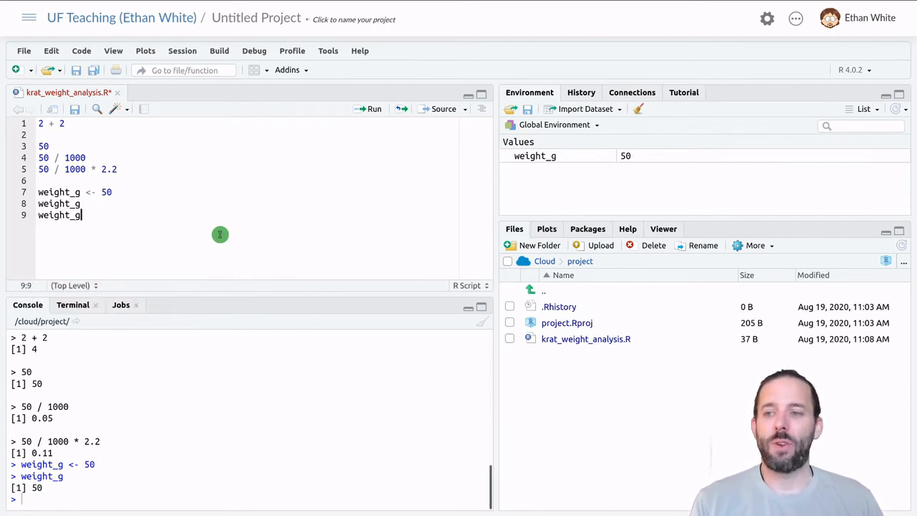
type("/ 1000")
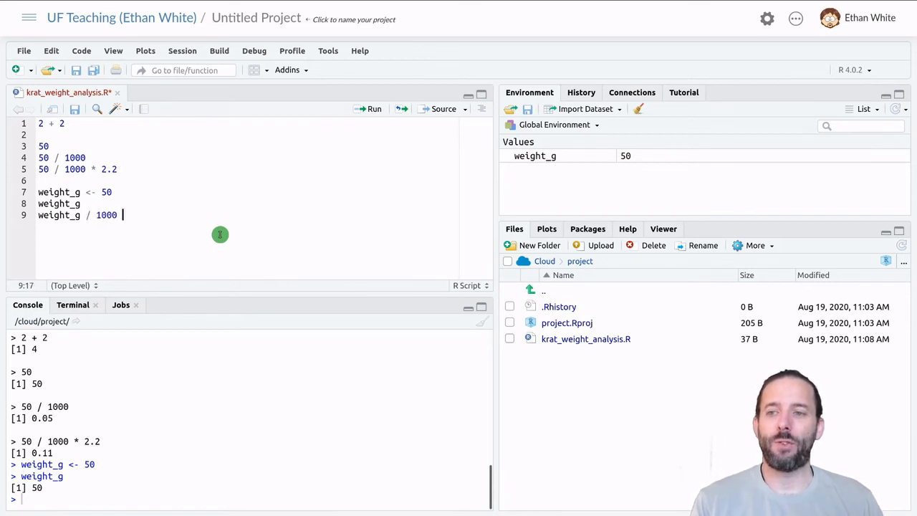
type("* 2.2")
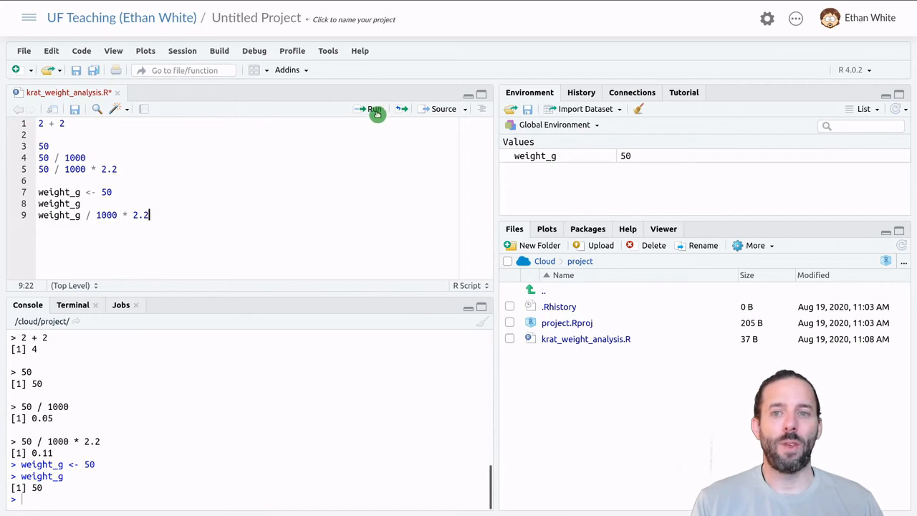
left_click(369, 109)
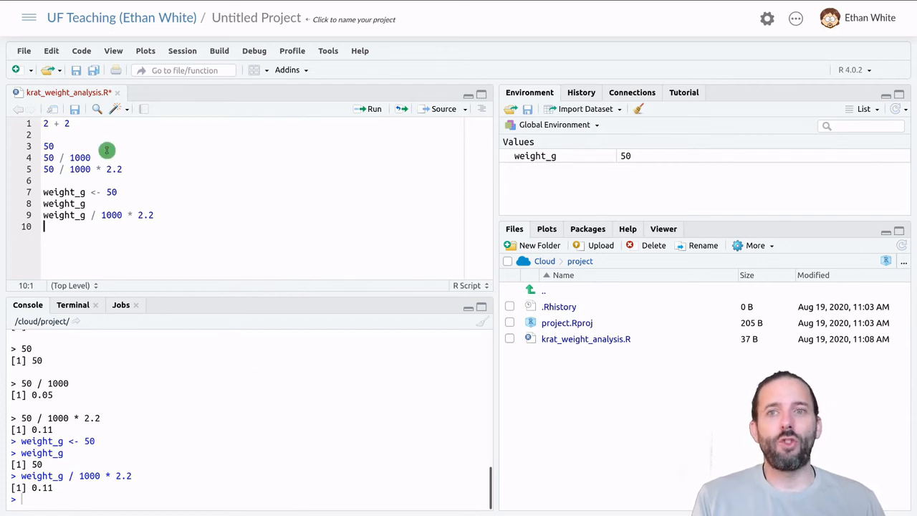
mouse_move(190, 237)
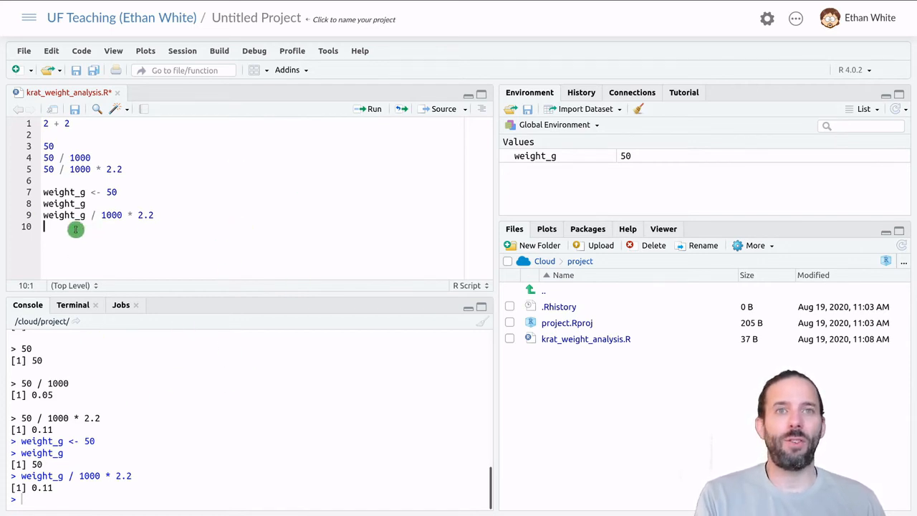
mouse_move(212, 220)
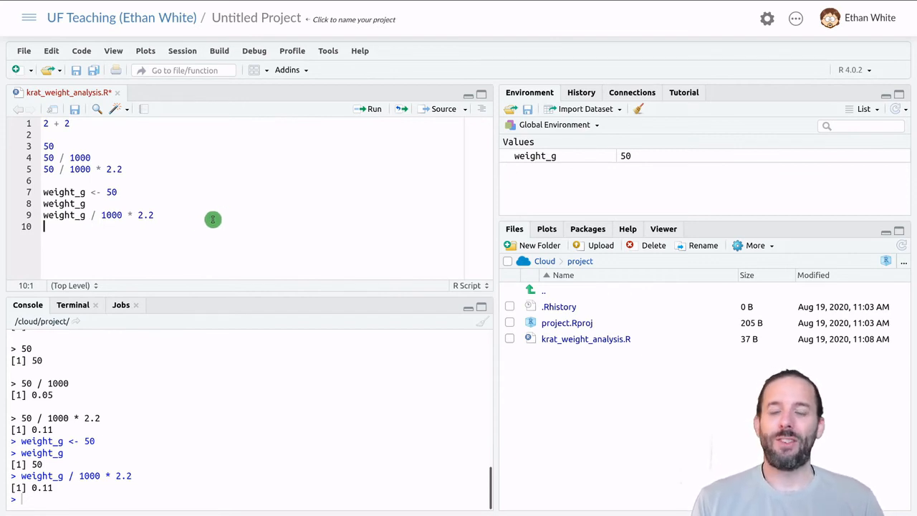
Step: Add weight_lb <- weight_g / 1000 * 2.2 and run it so weight_lb becomes 0.11
type("weight_lb")
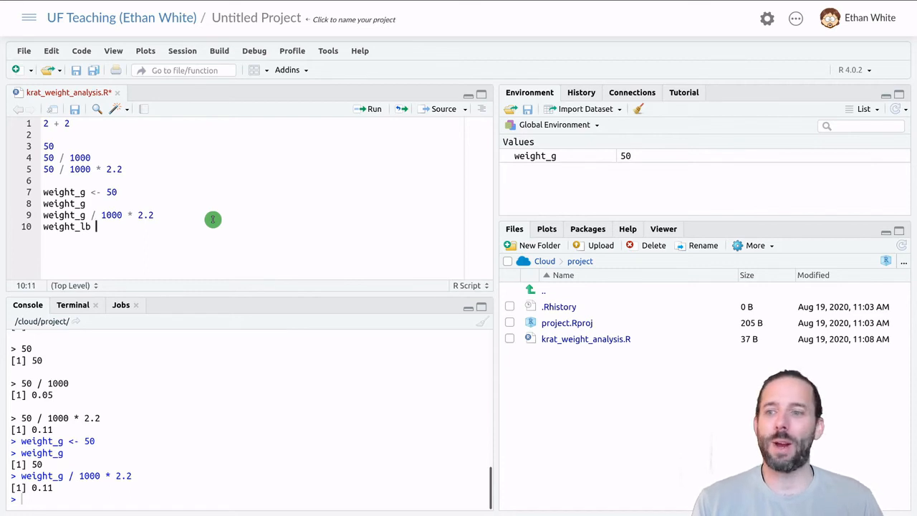
type("<-")
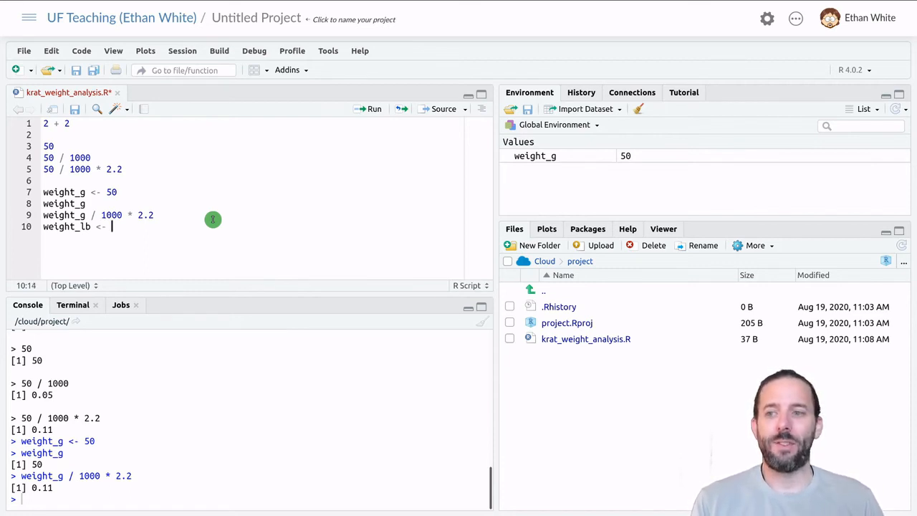
type("weigh")
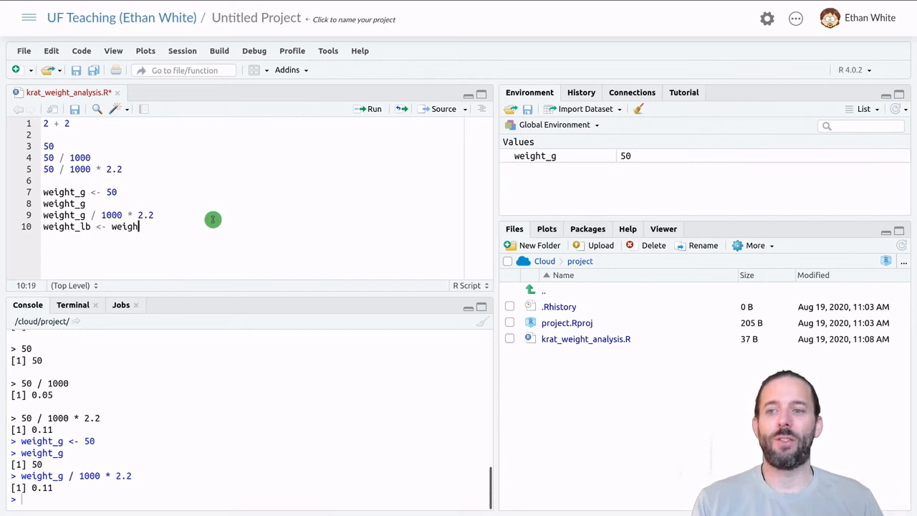
type("t_g /")
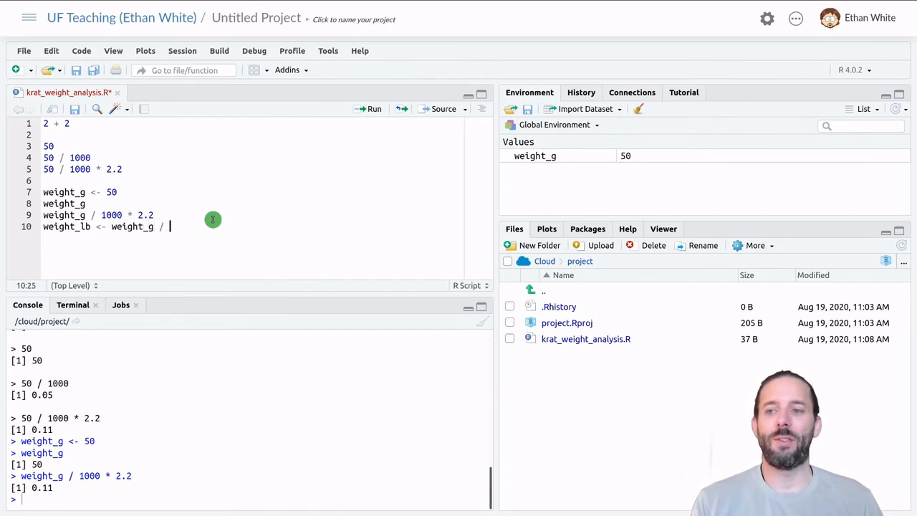
type("1000 *")
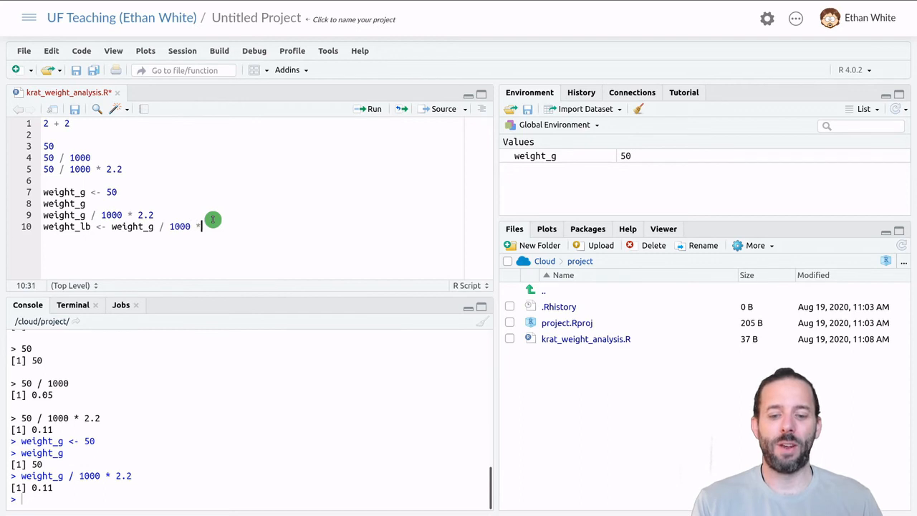
type("2.2")
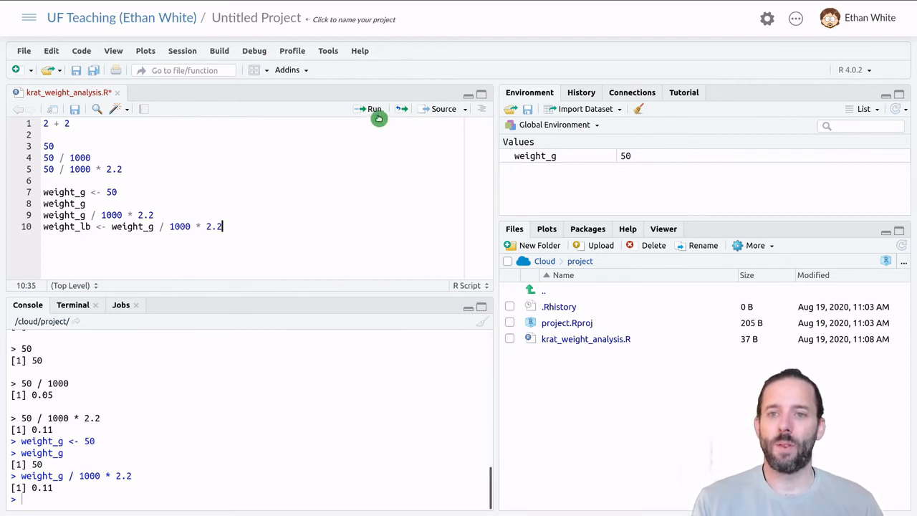
left_click(374, 109)
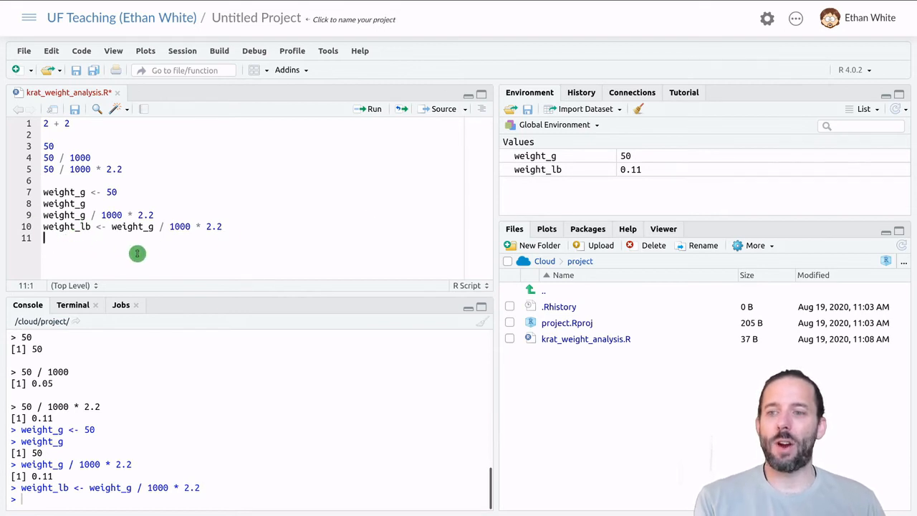
mouse_move(668, 169)
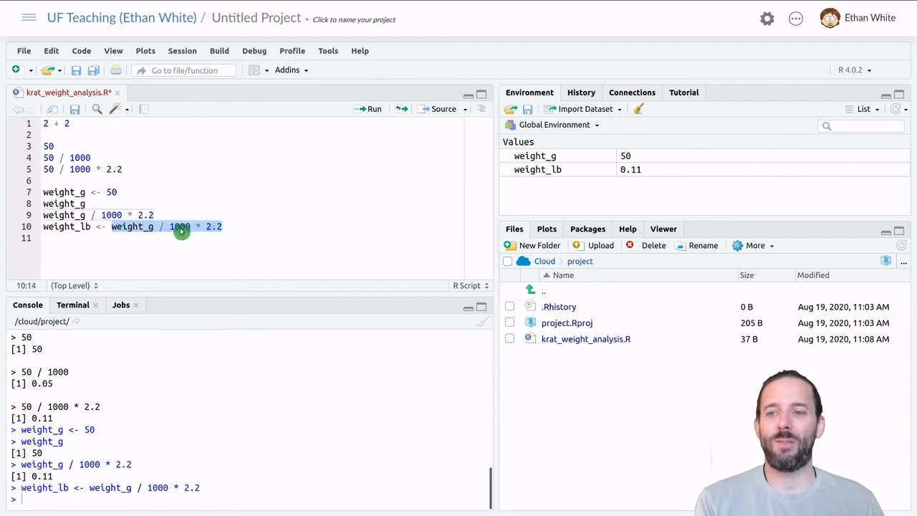
mouse_move(83, 235)
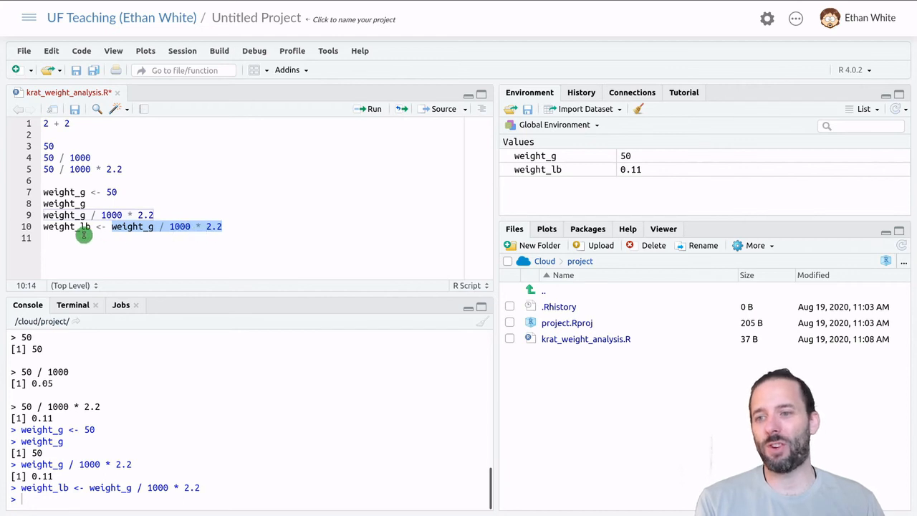
mouse_move(258, 238)
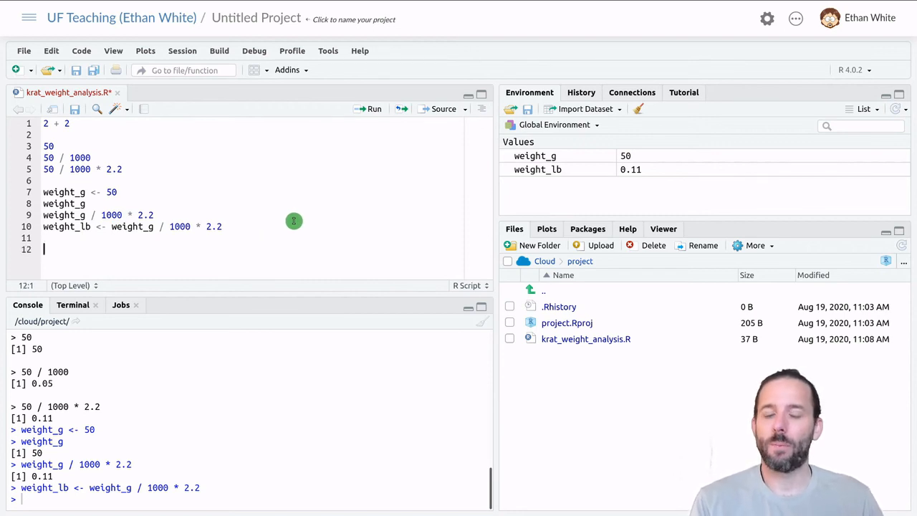
mouse_move(238, 247)
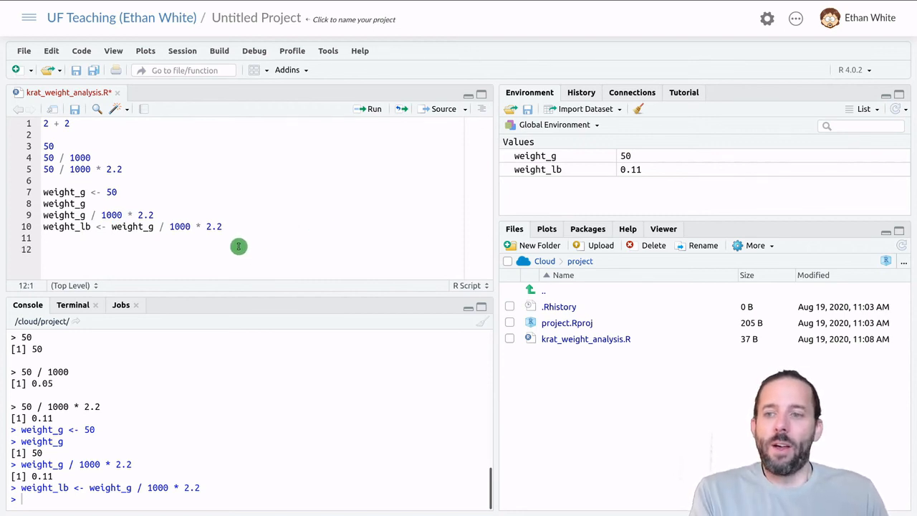
mouse_move(175, 240)
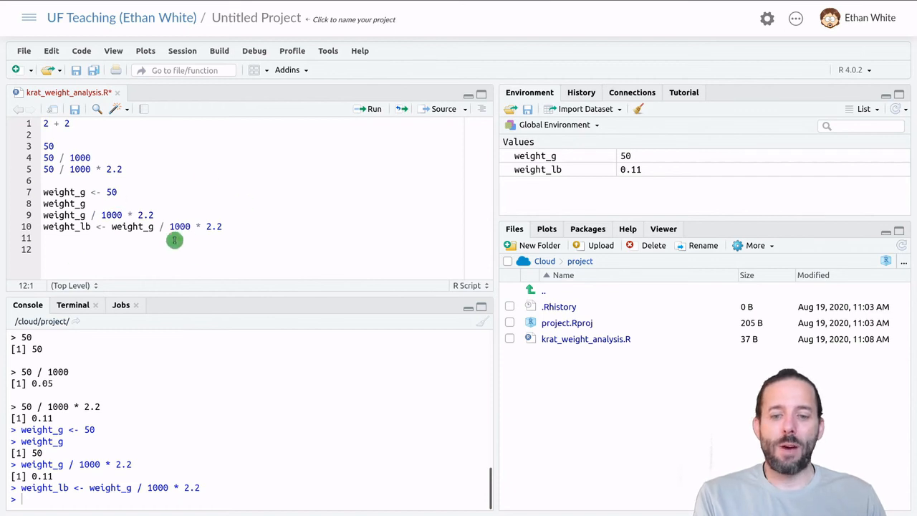
mouse_move(181, 237)
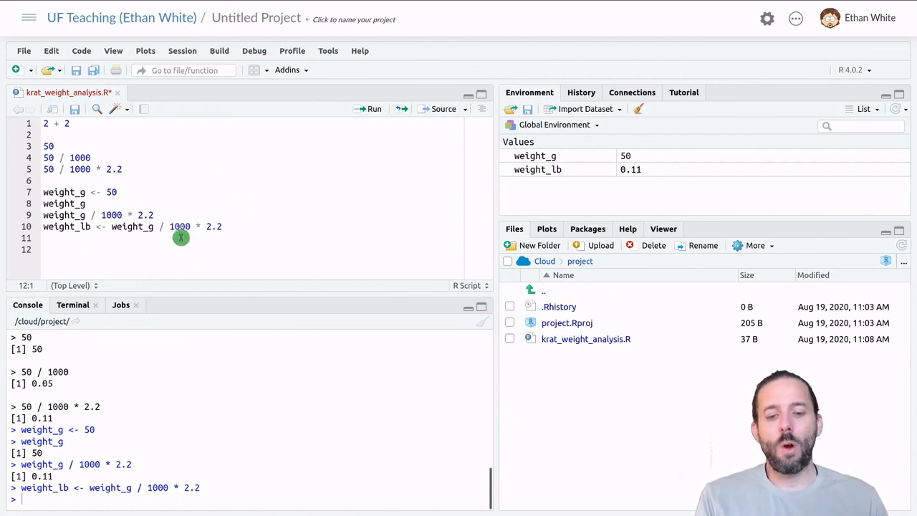
mouse_move(279, 212)
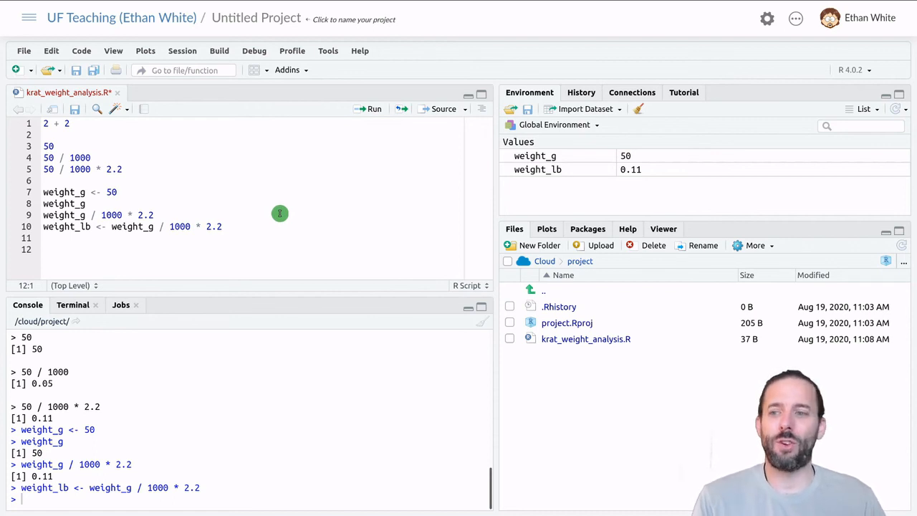
mouse_move(618, 195)
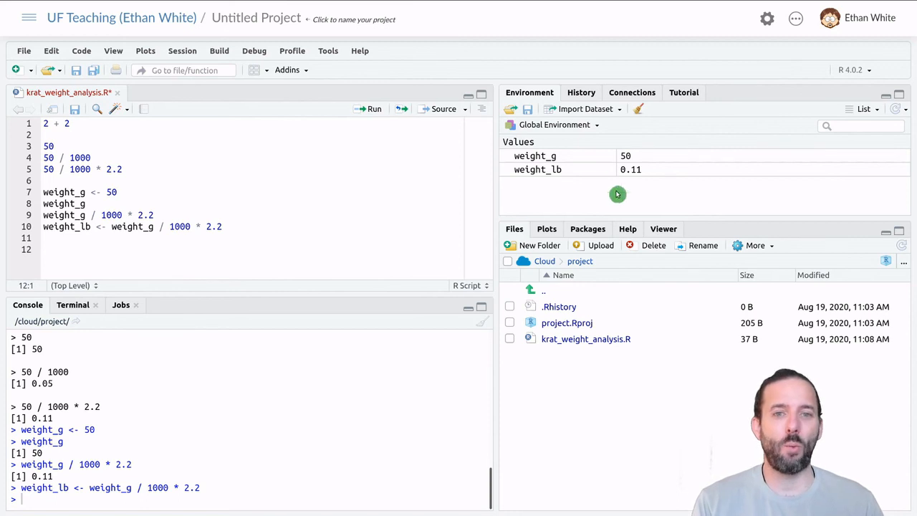
mouse_move(194, 265)
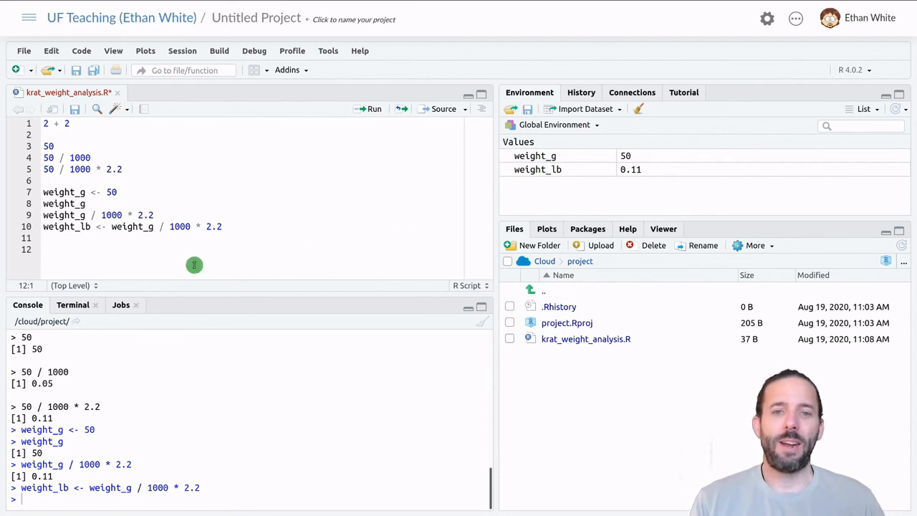
Step: Add the line weight_g * 2 and run it, printing 100 in the console
type("weight_g *")
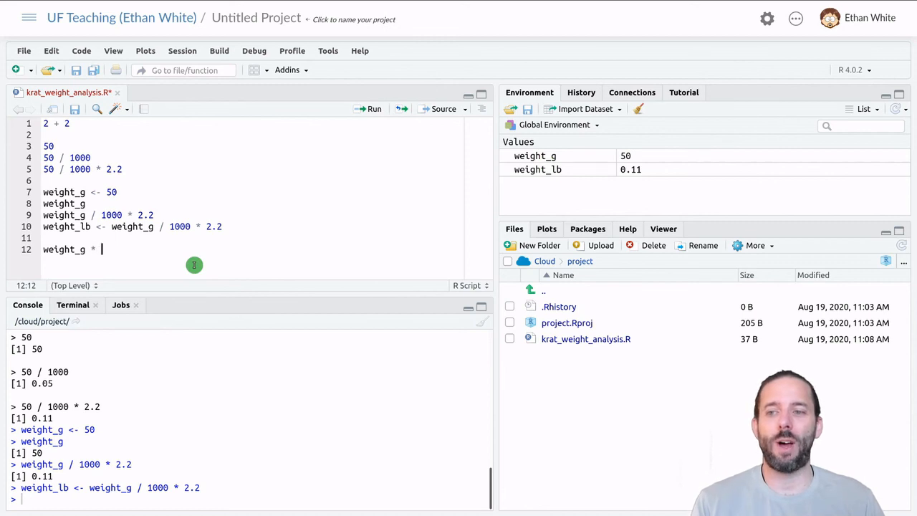
type("2")
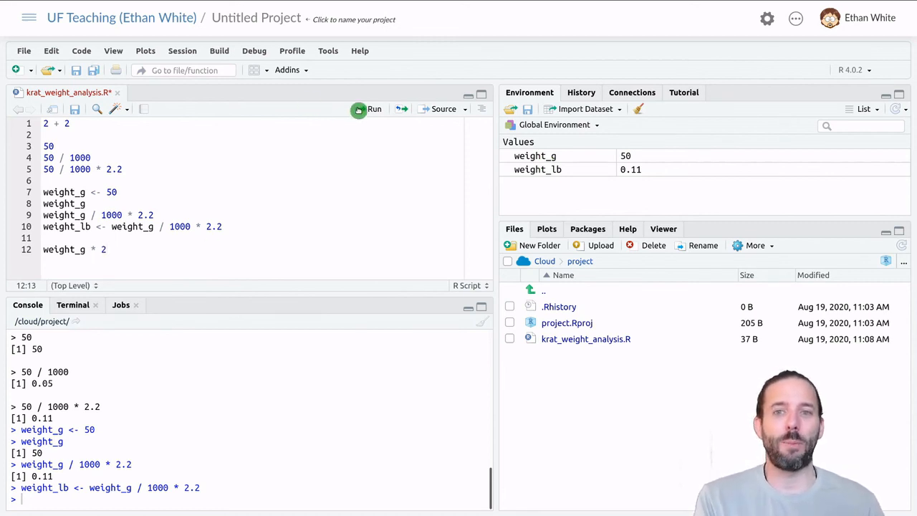
left_click(374, 109)
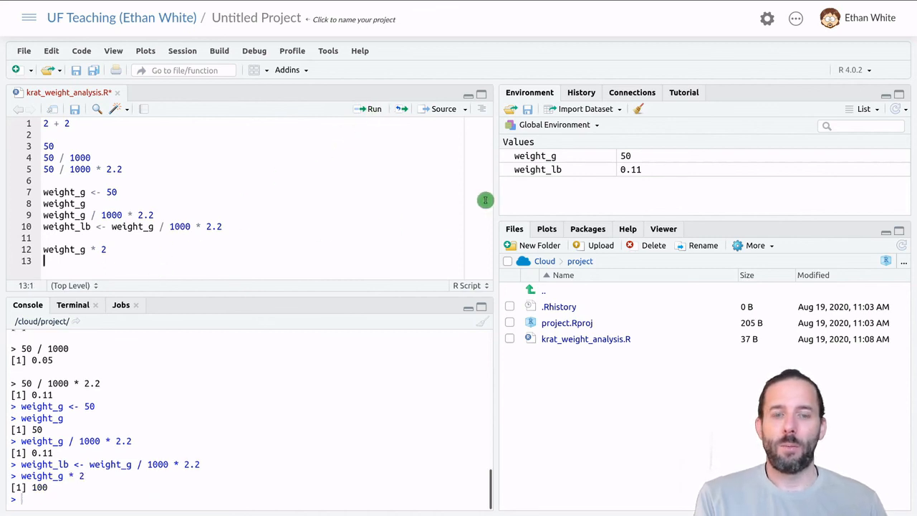
mouse_move(579, 158)
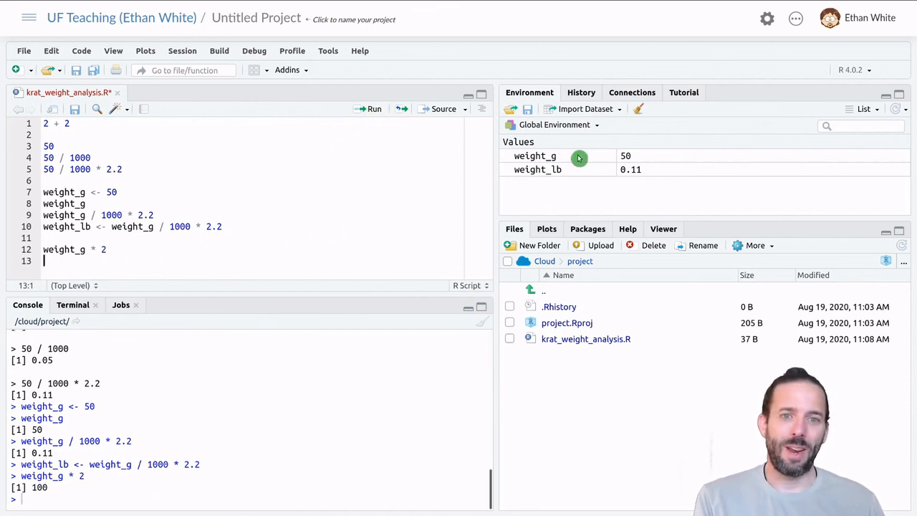
mouse_move(131, 261)
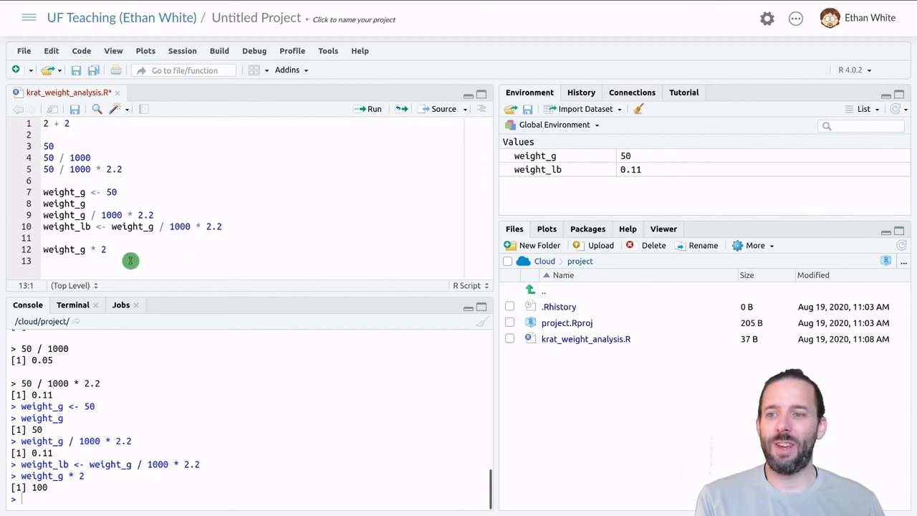
mouse_move(136, 247)
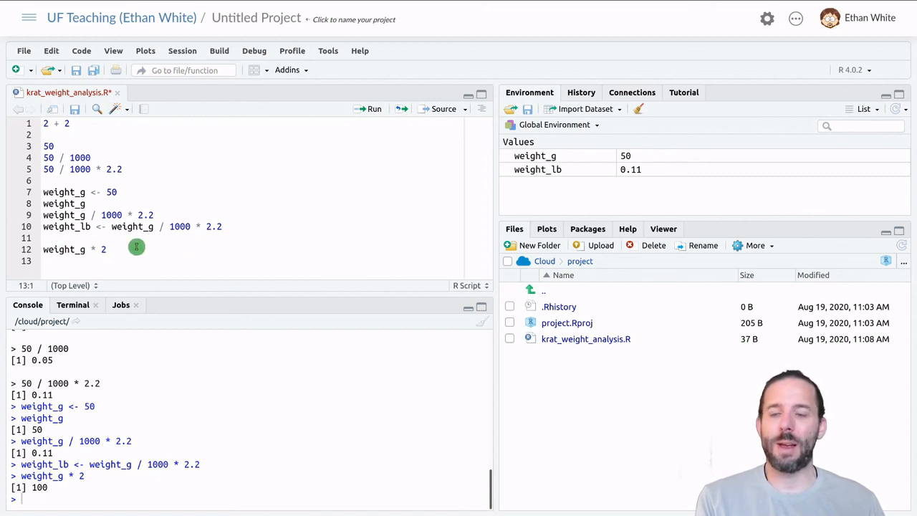
mouse_move(126, 267)
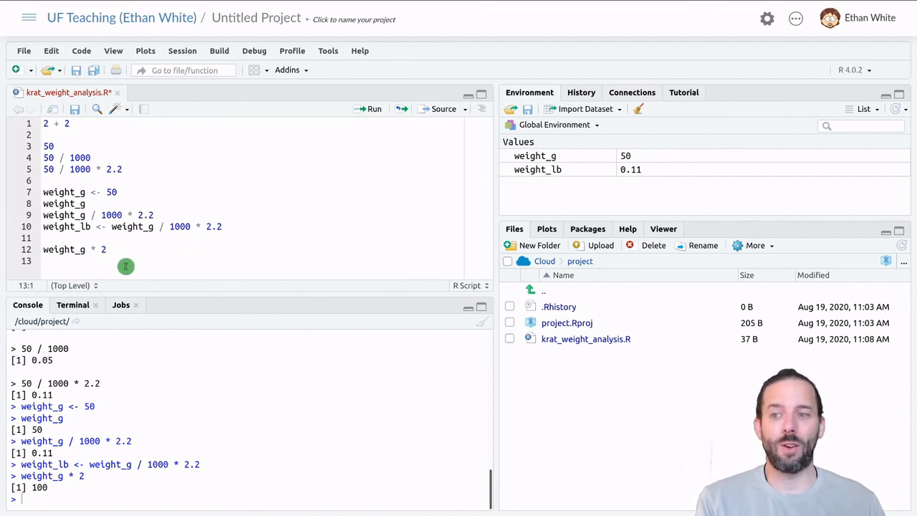
mouse_move(285, 217)
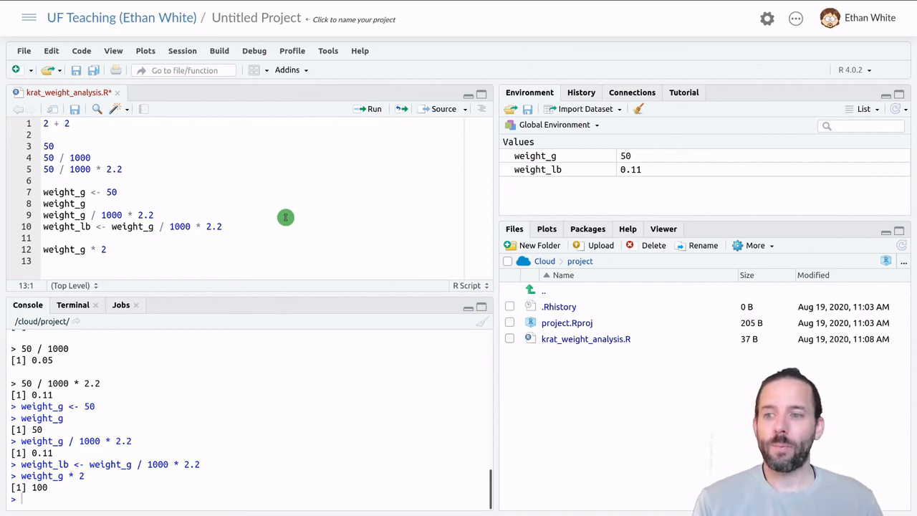
Step: Write the reassignment weight_g <- 26 on a new script line without running it
type("weight_g <-")
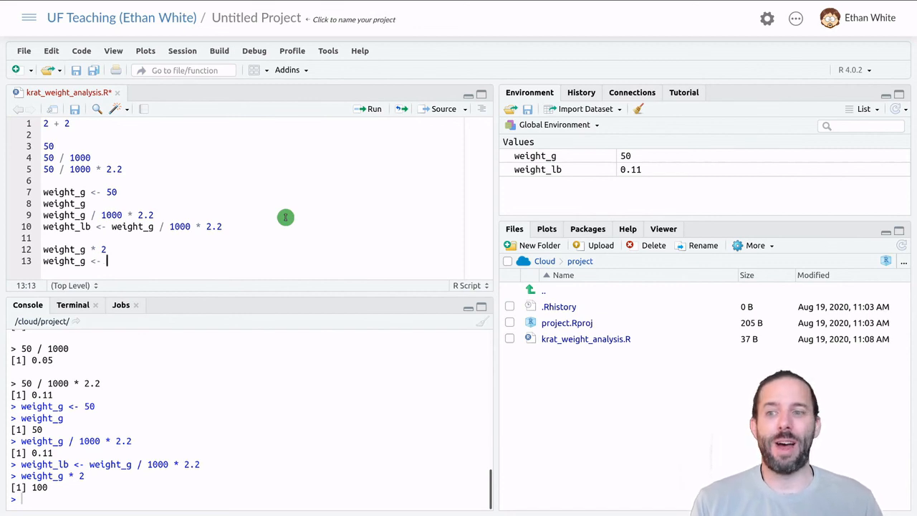
type("26")
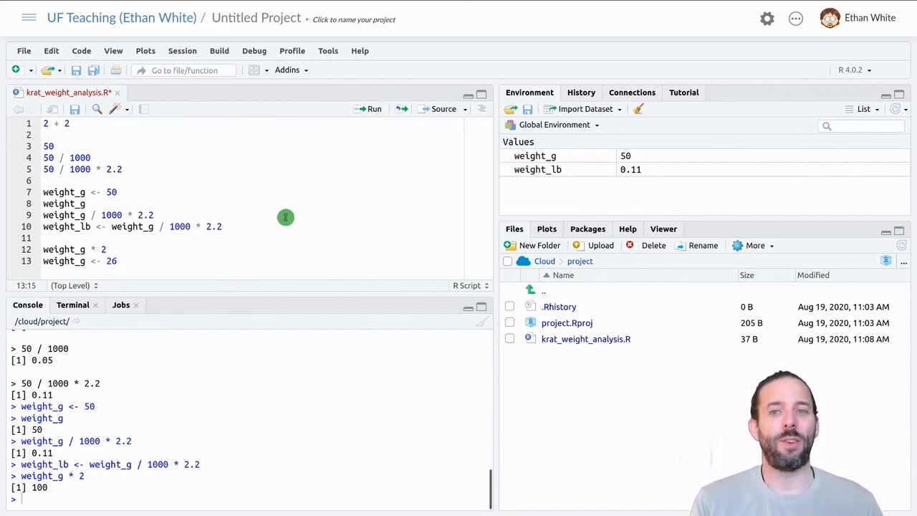